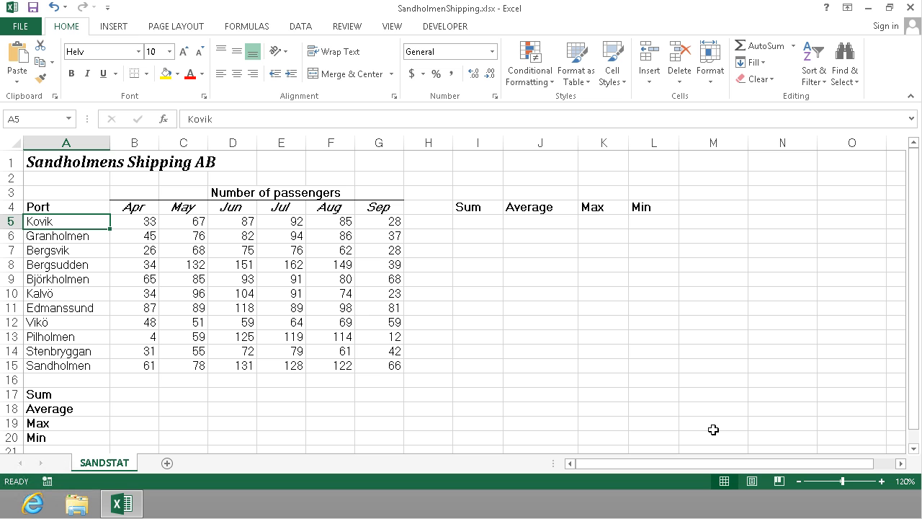
{"action": "mouse_move", "coordinate": [503, 262]}
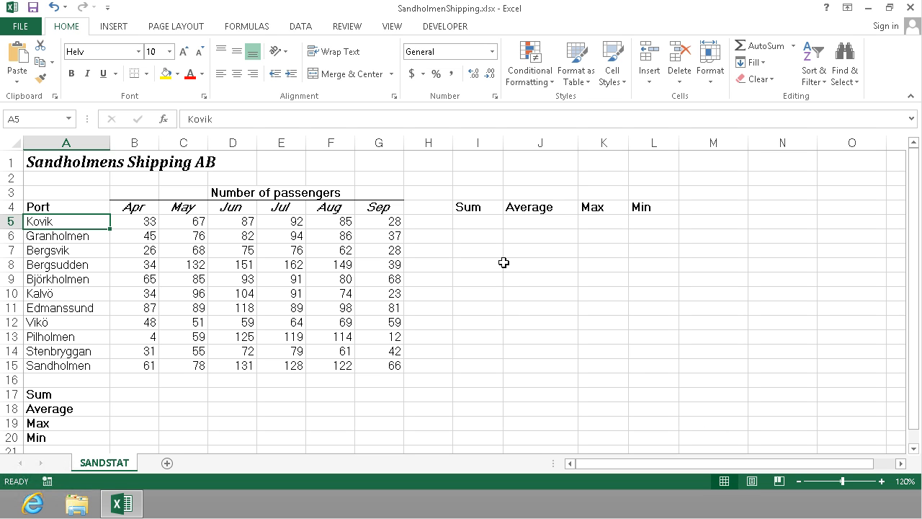
{"action": "mouse_move", "coordinate": [98, 217]}
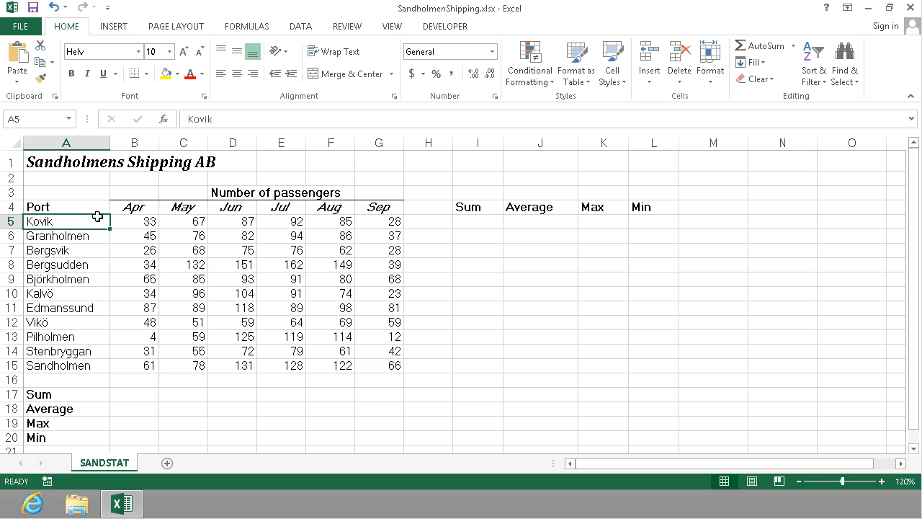
{"action": "mouse_move", "coordinate": [64, 339]}
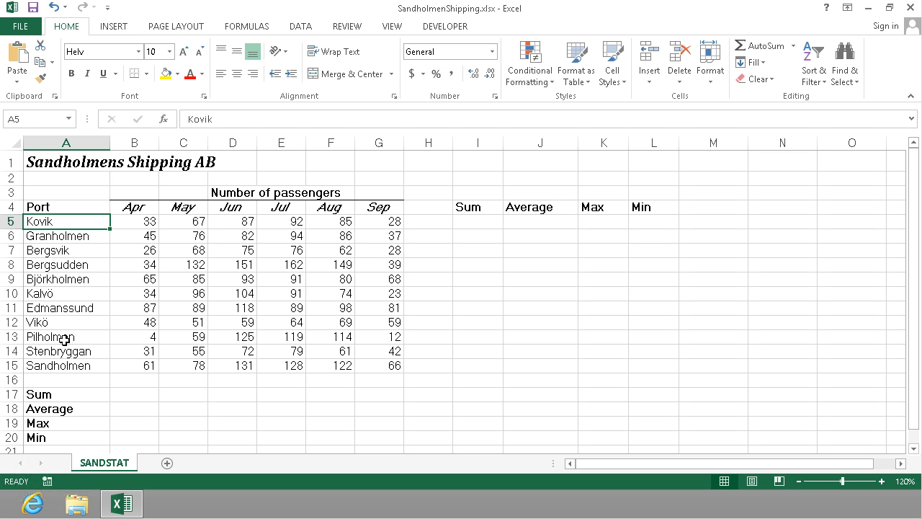
{"action": "mouse_move", "coordinate": [63, 351]}
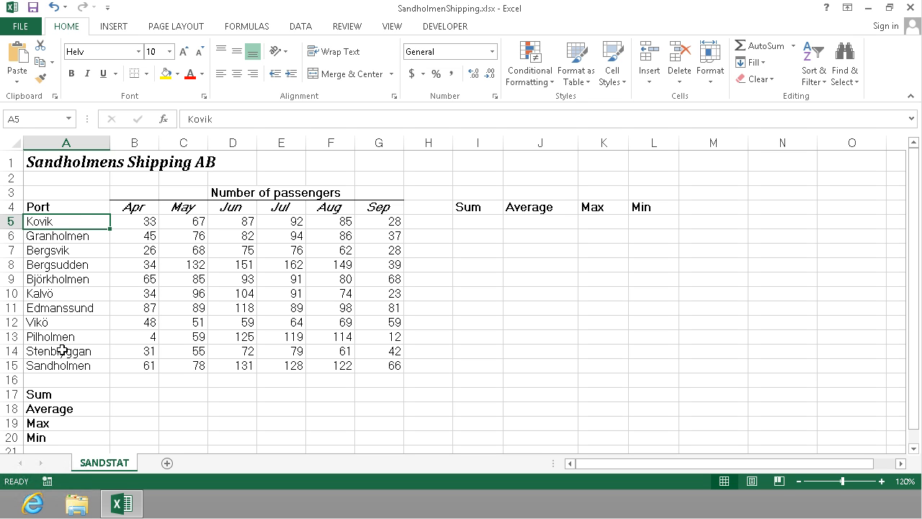
{"action": "mouse_move", "coordinate": [114, 222]}
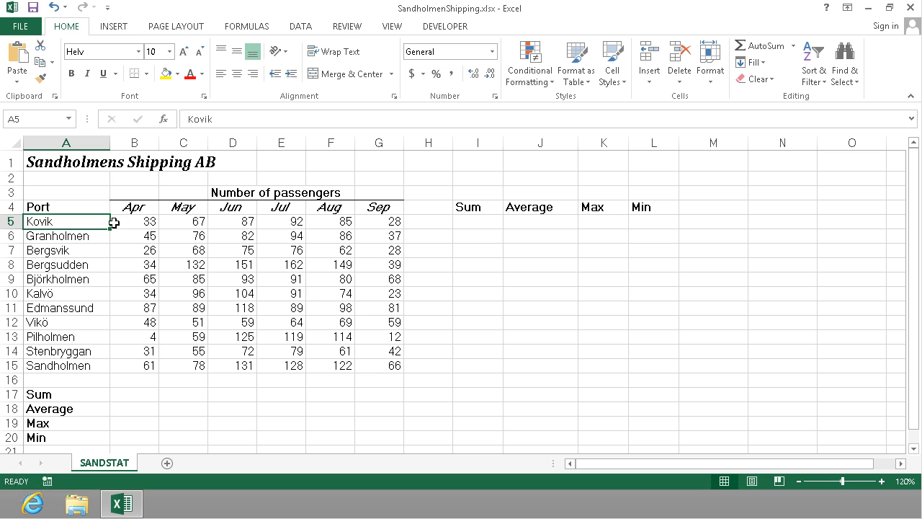
{"action": "mouse_move", "coordinate": [93, 219]}
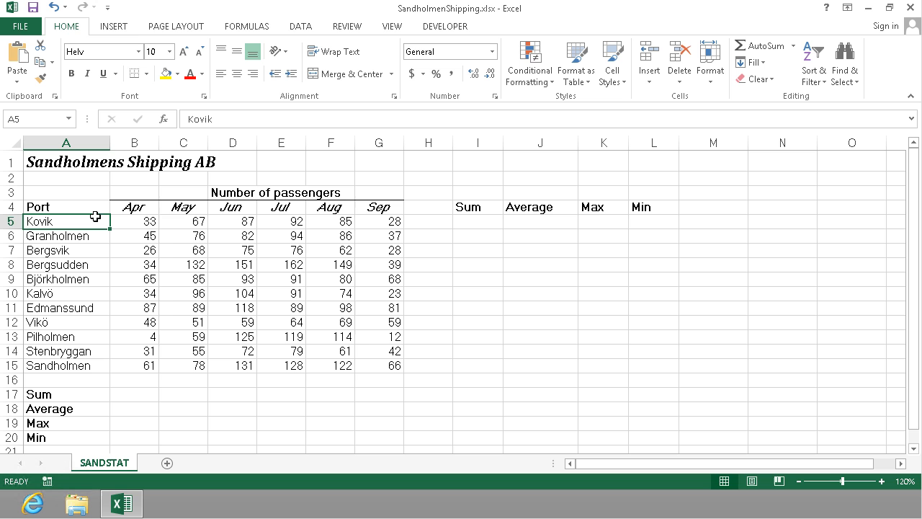
{"action": "mouse_move", "coordinate": [167, 208]}
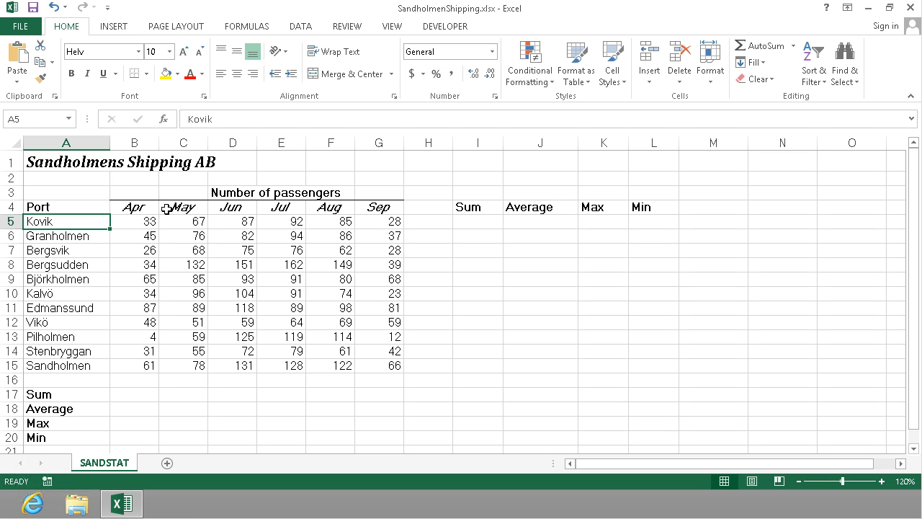
{"action": "mouse_move", "coordinate": [85, 229]}
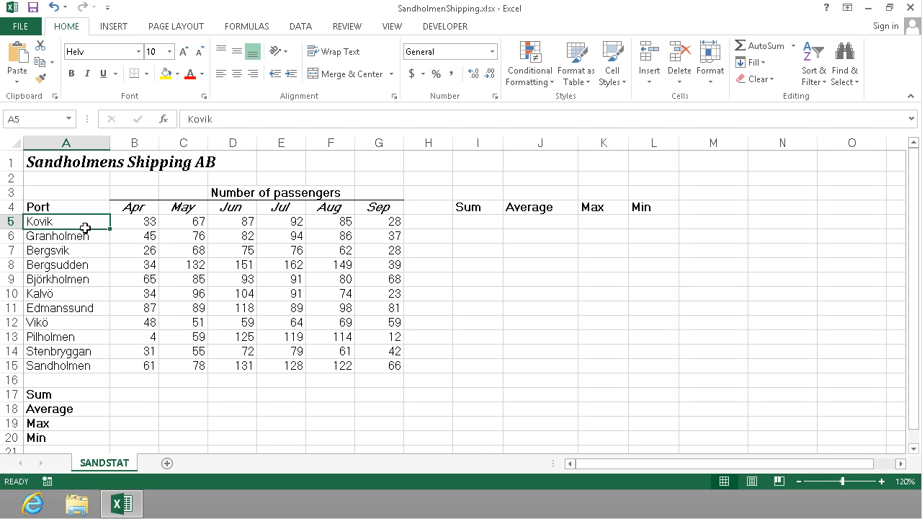
{"action": "mouse_move", "coordinate": [67, 360]}
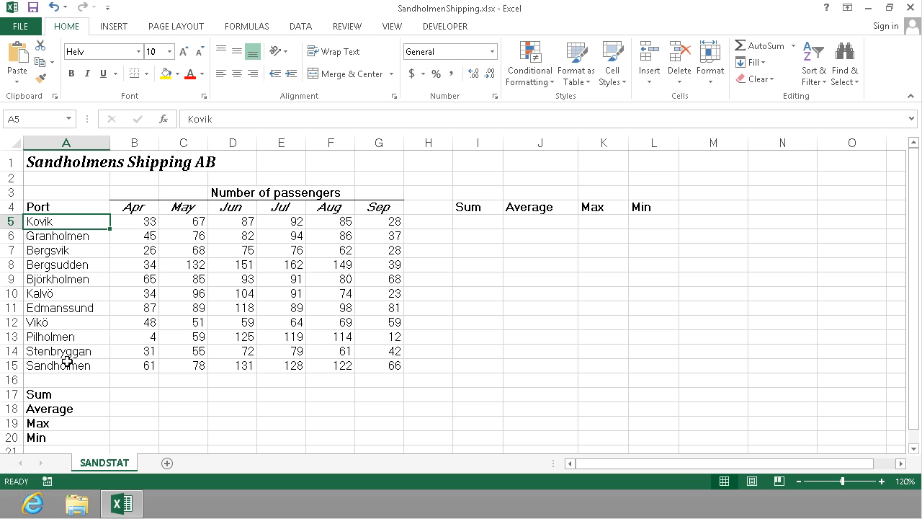
{"action": "mouse_move", "coordinate": [242, 235]}
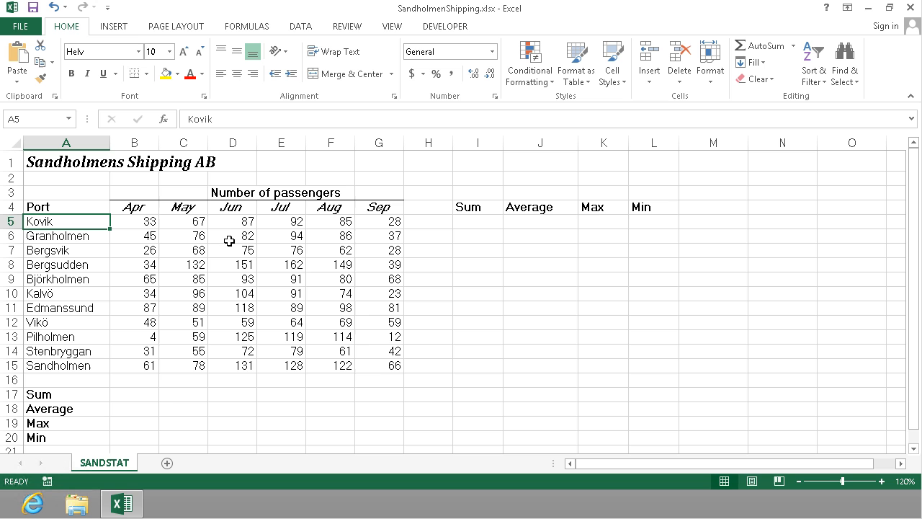
{"action": "mouse_move", "coordinate": [157, 360]}
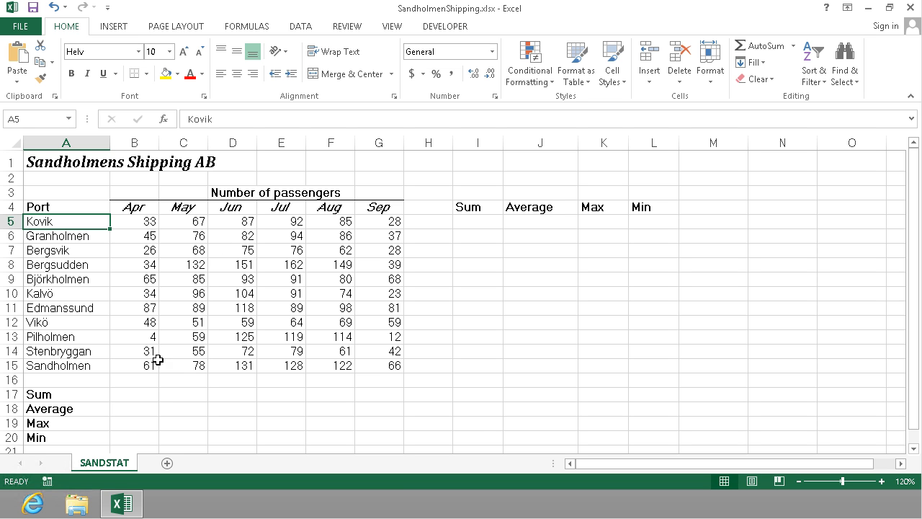
{"action": "mouse_move", "coordinate": [458, 247]}
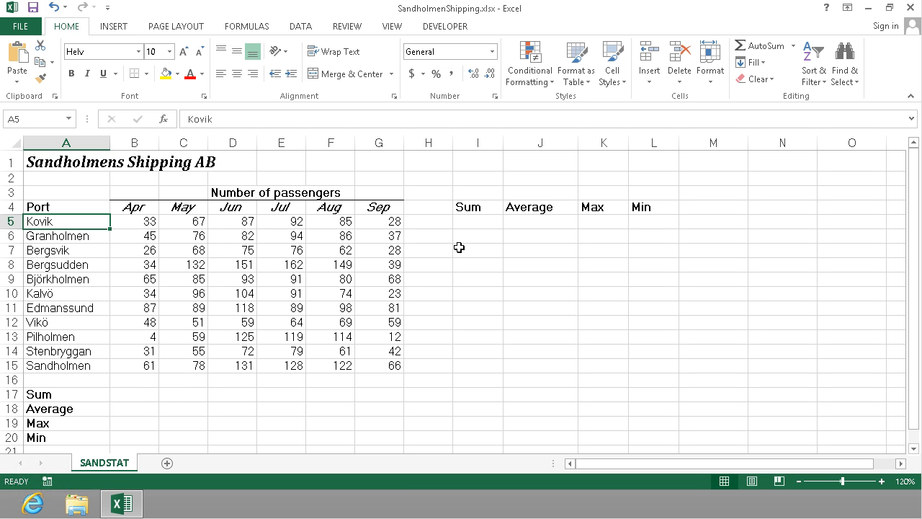
{"action": "mouse_move", "coordinate": [470, 345]}
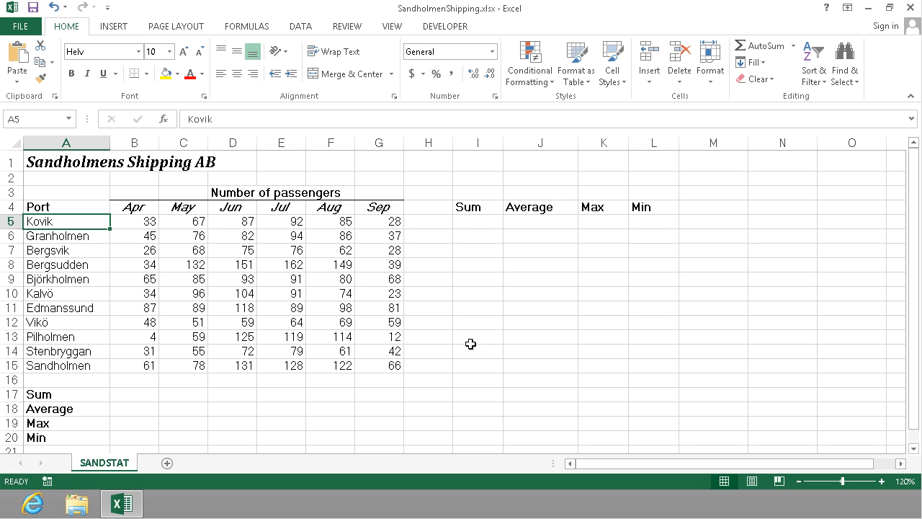
{"action": "mouse_move", "coordinate": [134, 207]}
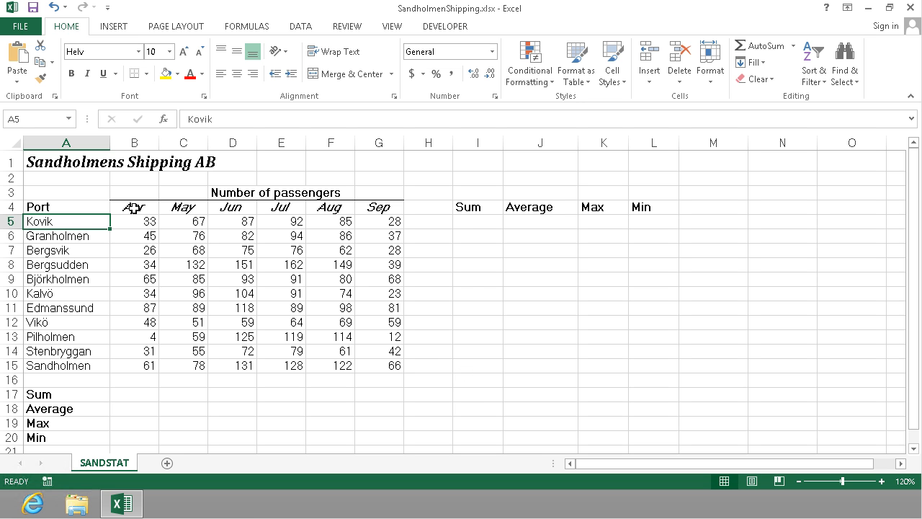
{"action": "mouse_move", "coordinate": [139, 408]}
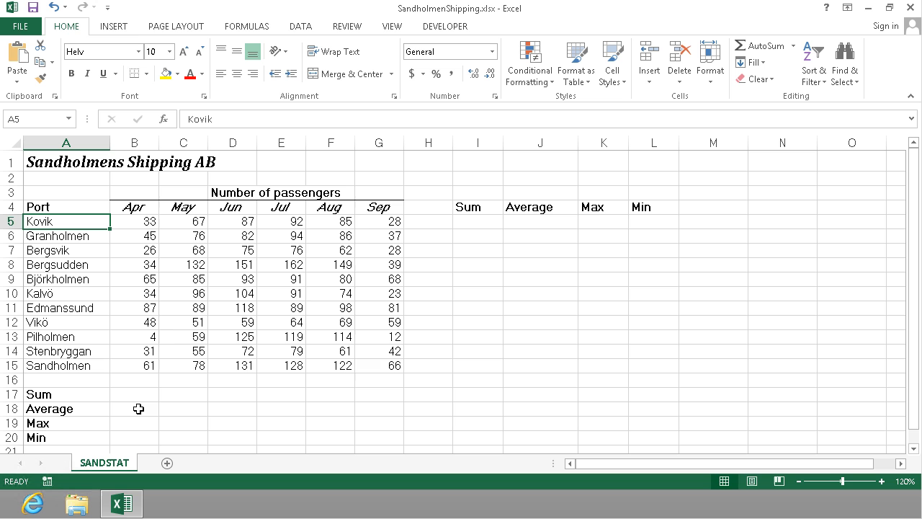
{"action": "mouse_move", "coordinate": [247, 268]}
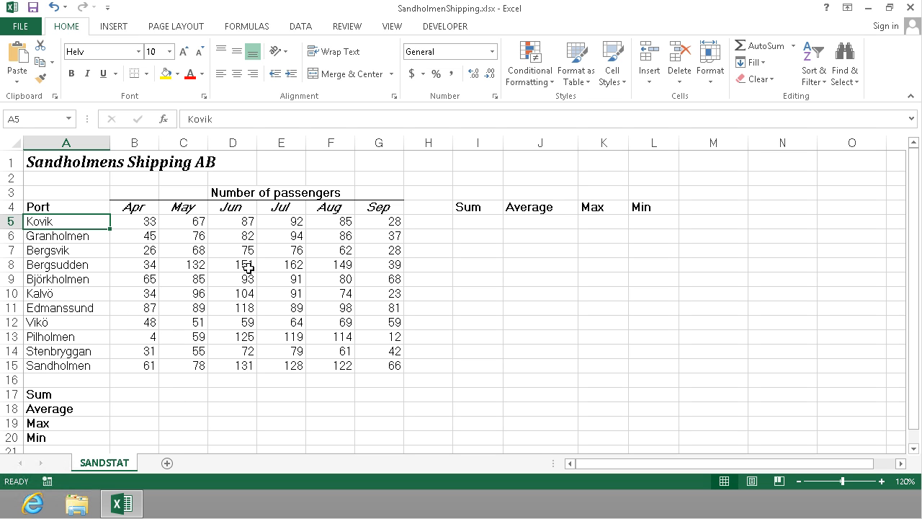
{"action": "mouse_move", "coordinate": [612, 232]}
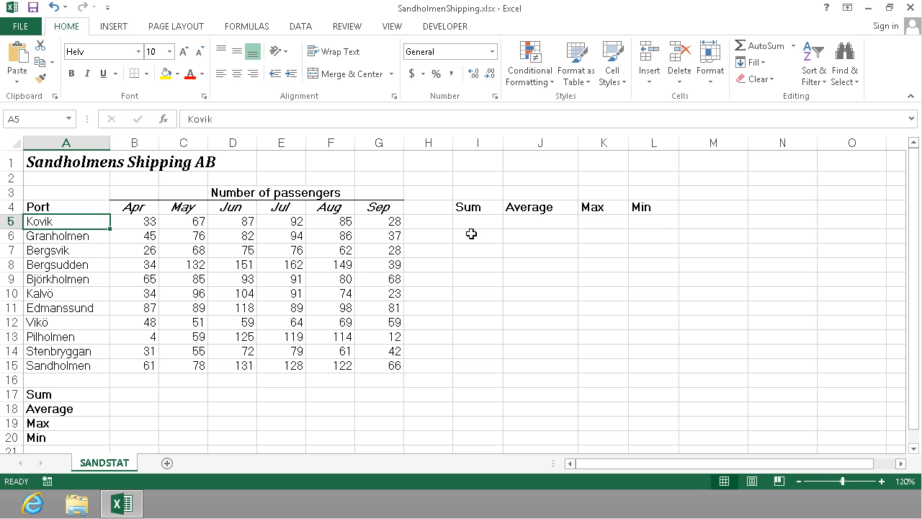
- Start a SUM formula in I5 over Kovik's April–September range B5:G5
{"action": "left_click", "coordinate": [478, 222]}
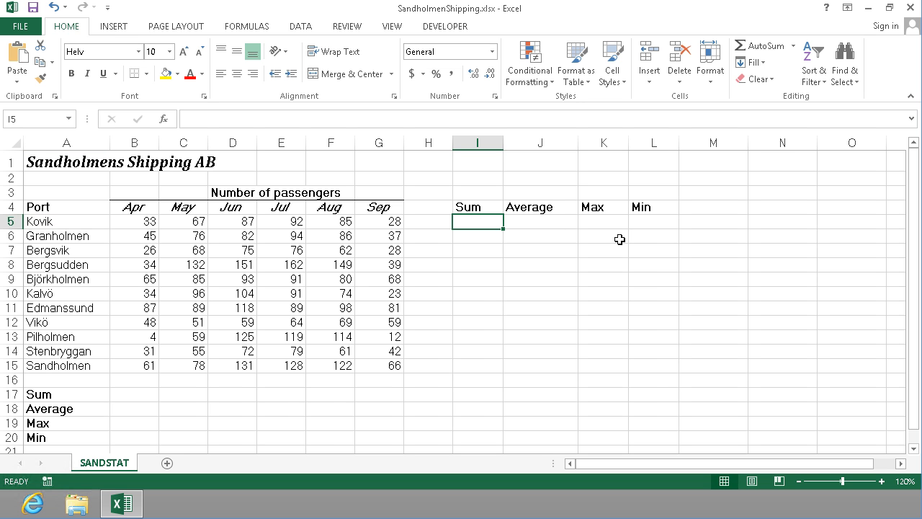
{"action": "mouse_move", "coordinate": [285, 252]}
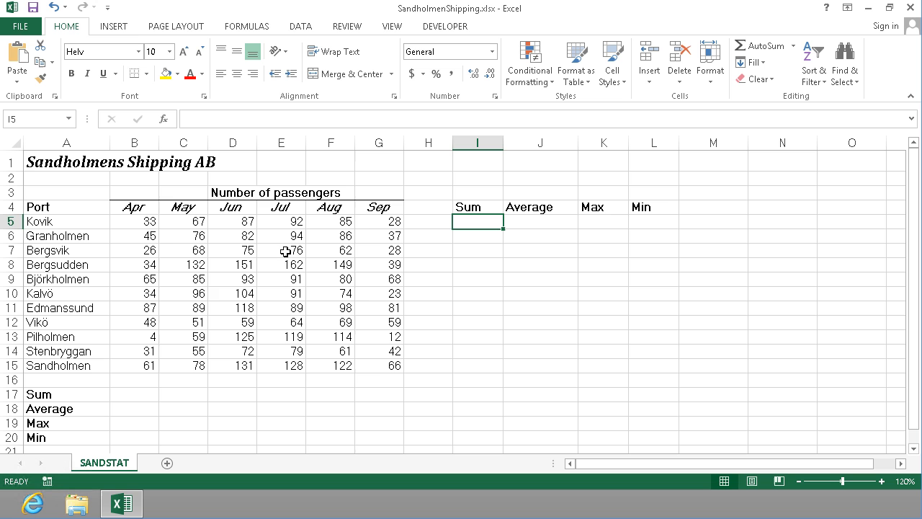
{"action": "mouse_move", "coordinate": [188, 224]}
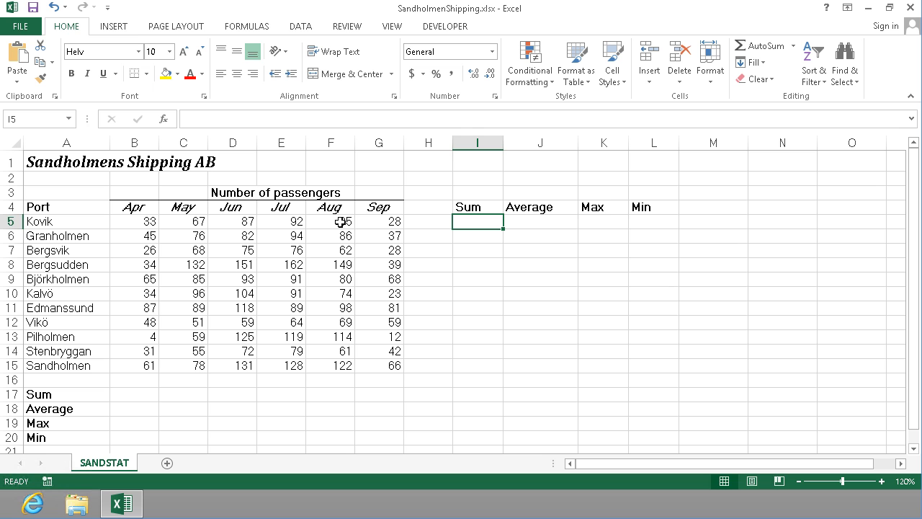
{"action": "type", "text": "=s"}
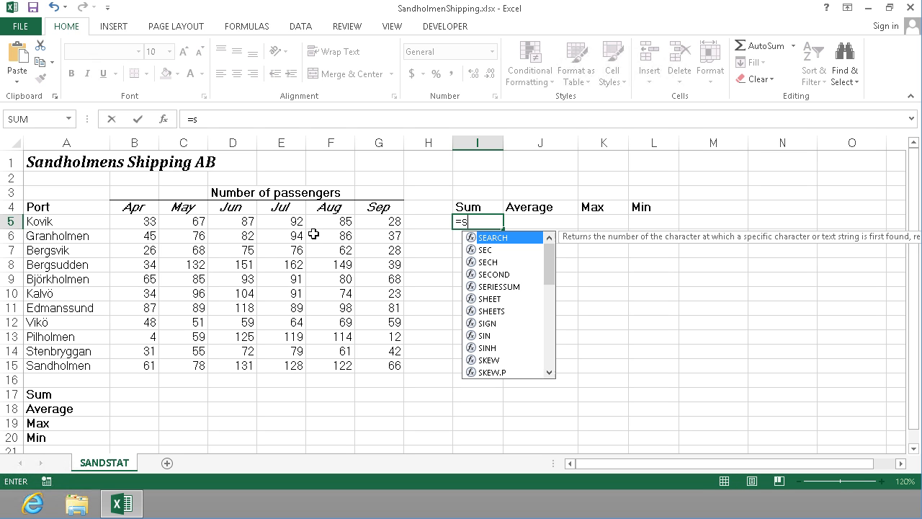
{"action": "type", "text": "um("}
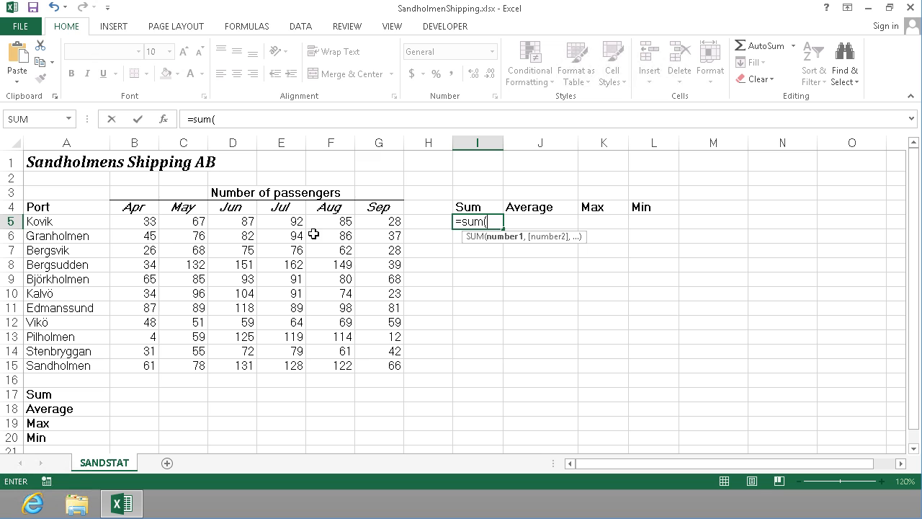
{"action": "left_click_drag", "start_coordinate": [134, 221], "coordinate": [379, 221]}
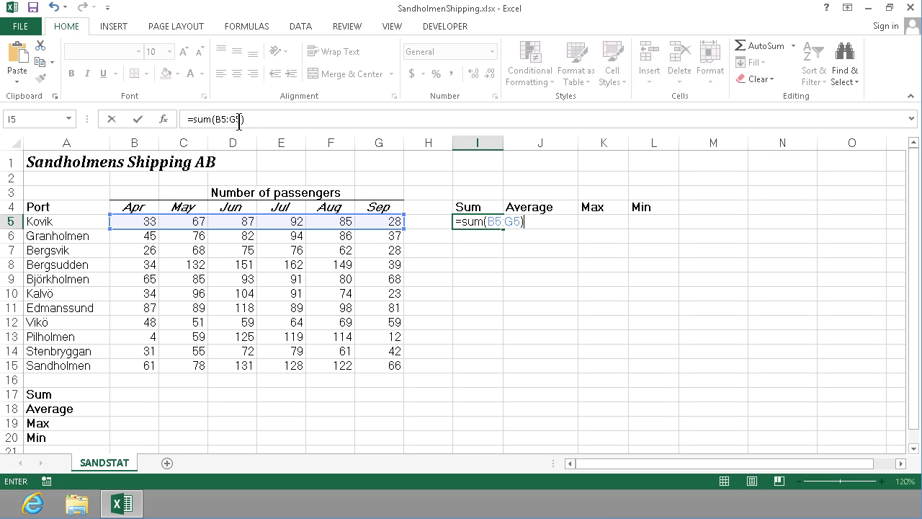
{"action": "mouse_move", "coordinate": [258, 123]}
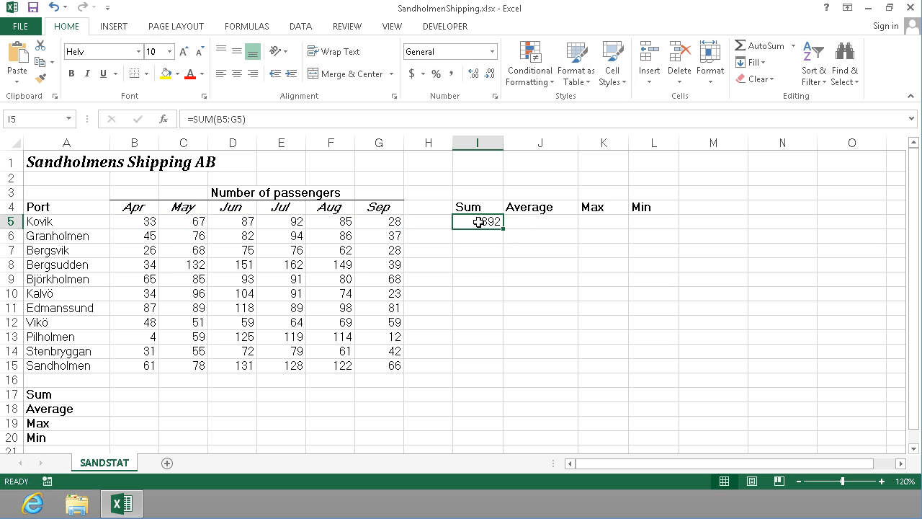
{"action": "mouse_move", "coordinate": [506, 230]}
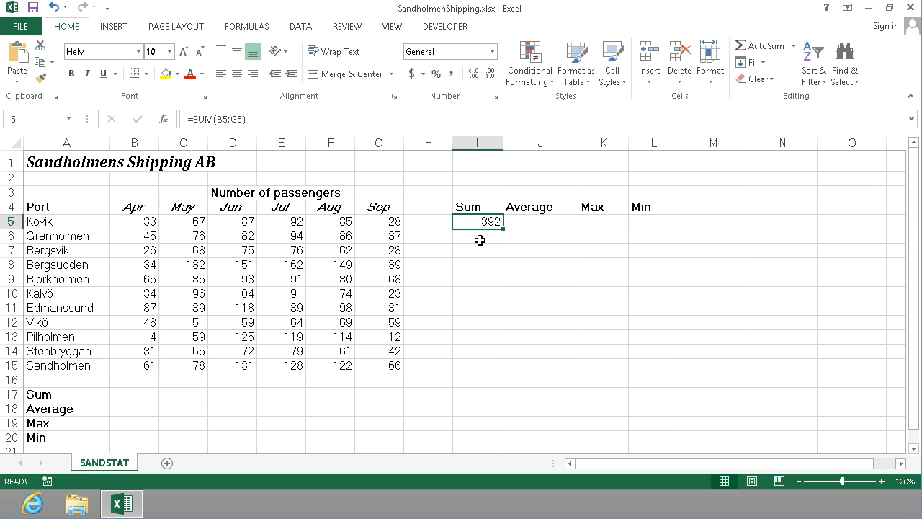
- Total Granholmen in I6 with AutoSum (420) and extend it to Bergsvik (335)
{"action": "left_click", "coordinate": [478, 236]}
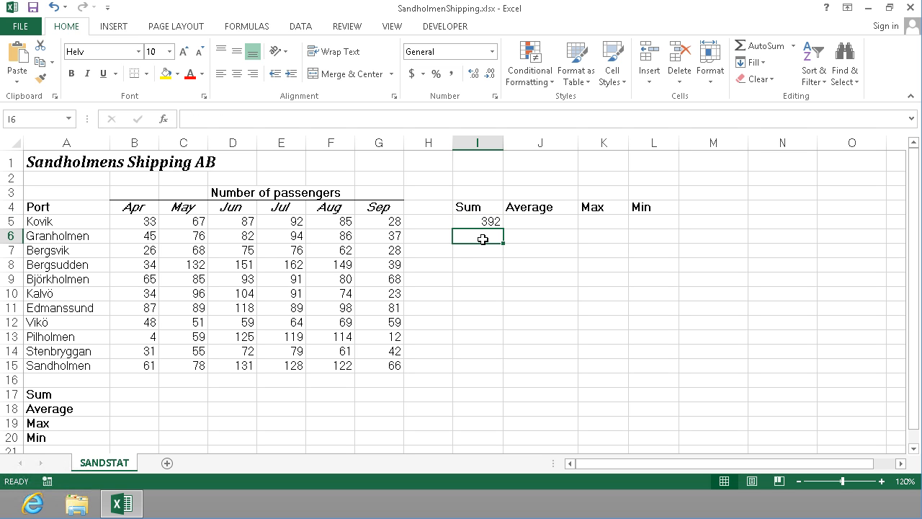
{"action": "left_click", "coordinate": [760, 45]}
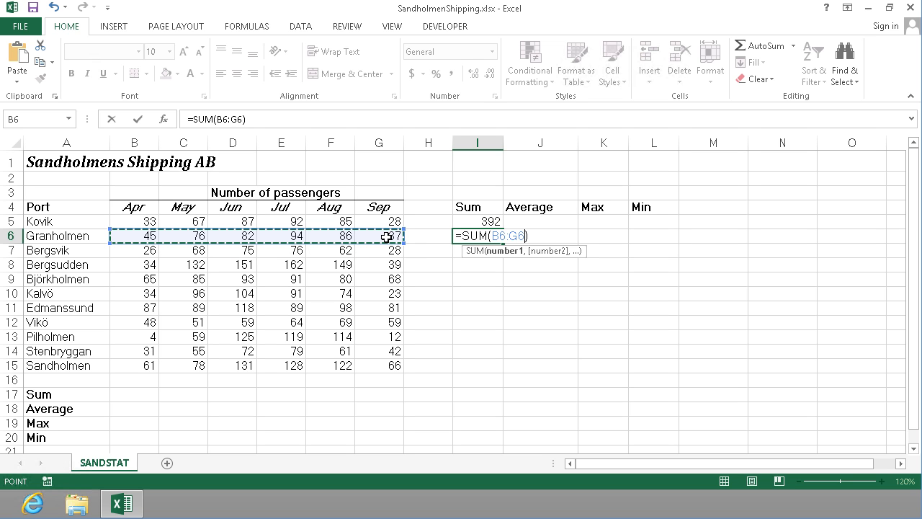
{"action": "key", "text": "Enter"}
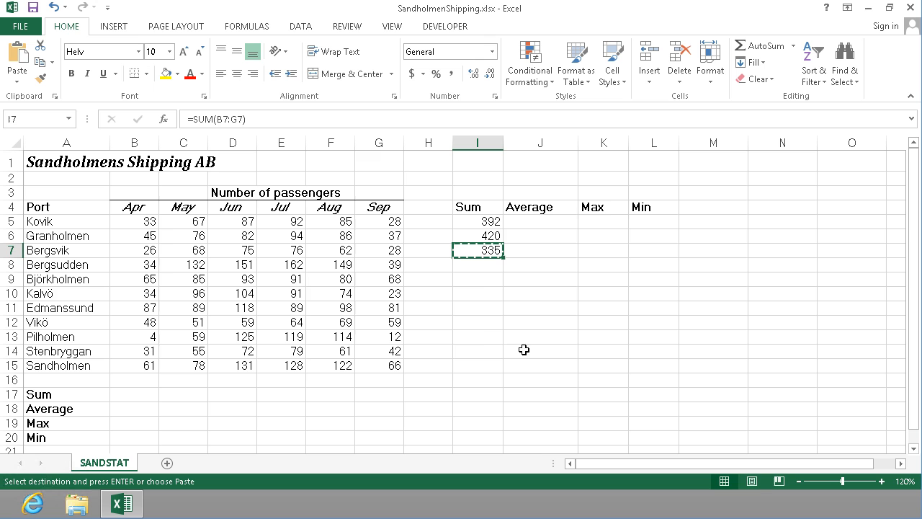
{"action": "left_click_drag", "start_coordinate": [478, 264], "coordinate": [478, 362]}
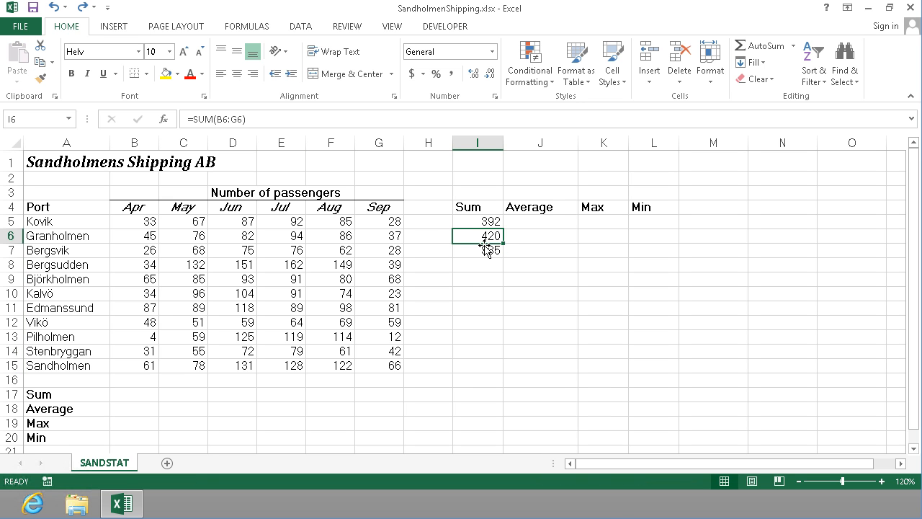
- Fill Bergsvik's SUM formula down to Sandholmen (586) and check the formula
{"action": "left_click", "coordinate": [478, 250]}
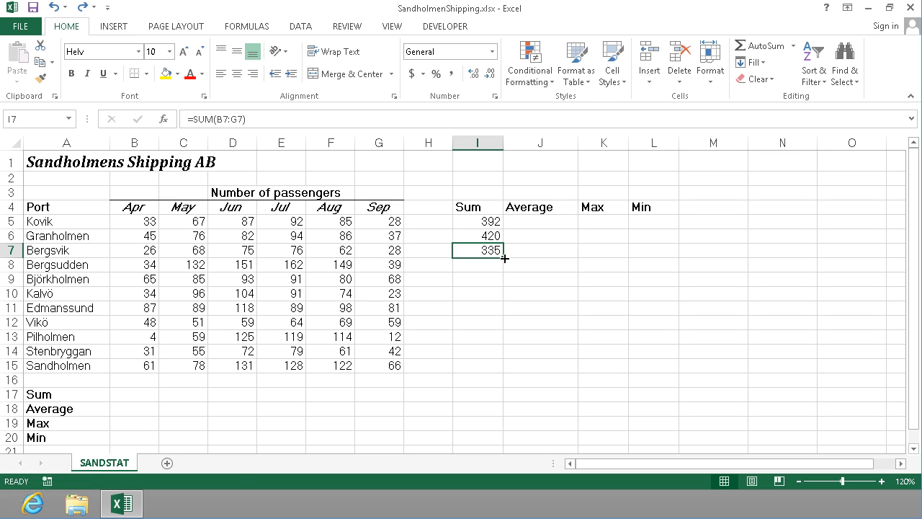
{"action": "left_click_drag", "start_coordinate": [504, 259], "coordinate": [497, 372]}
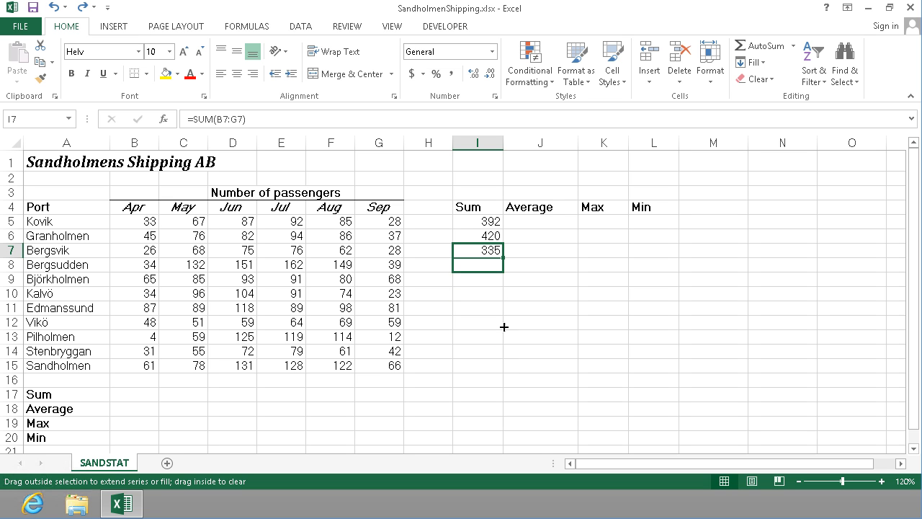
{"action": "left_click_drag", "start_coordinate": [478, 257], "coordinate": [502, 373]}
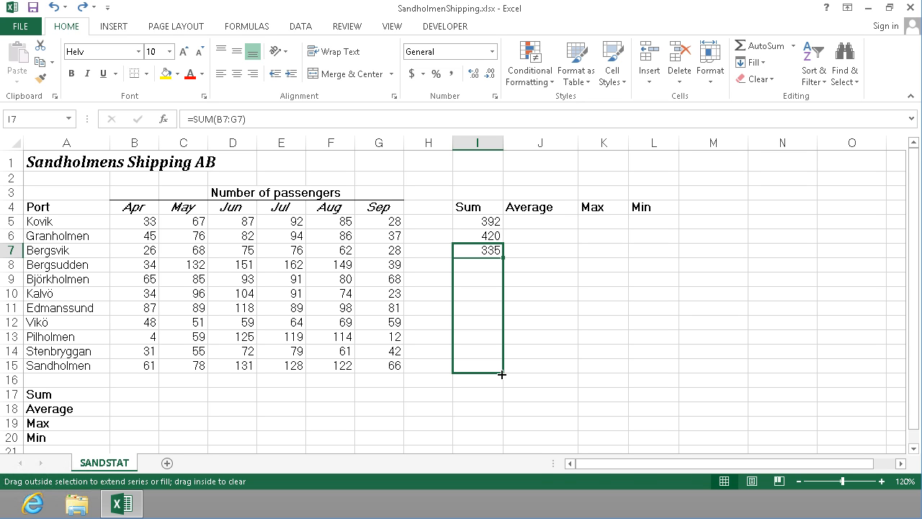
{"action": "left_click_drag", "start_coordinate": [502, 251], "coordinate": [477, 365]}
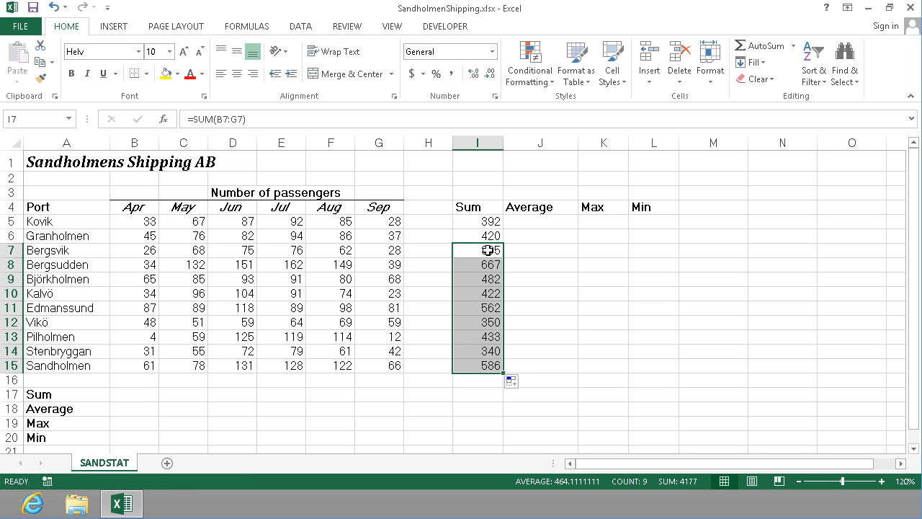
{"action": "left_click", "coordinate": [477, 250]}
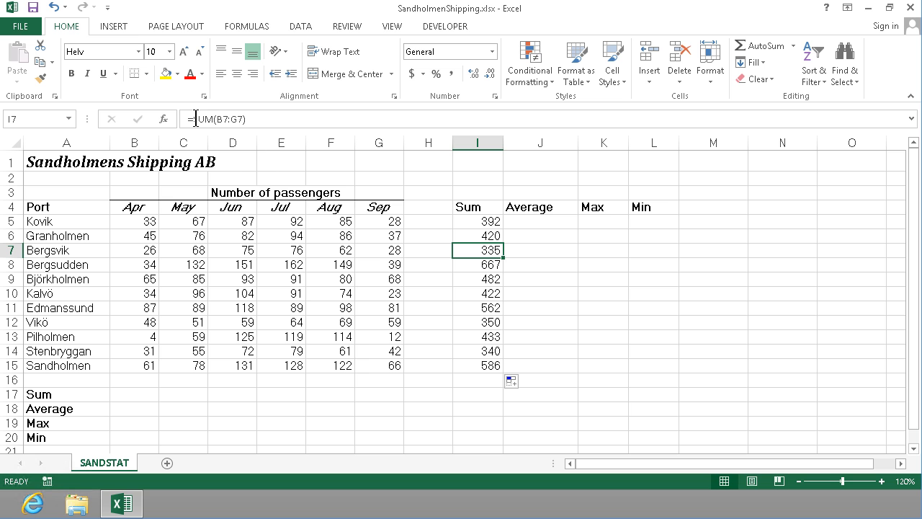
{"action": "mouse_move", "coordinate": [205, 119]}
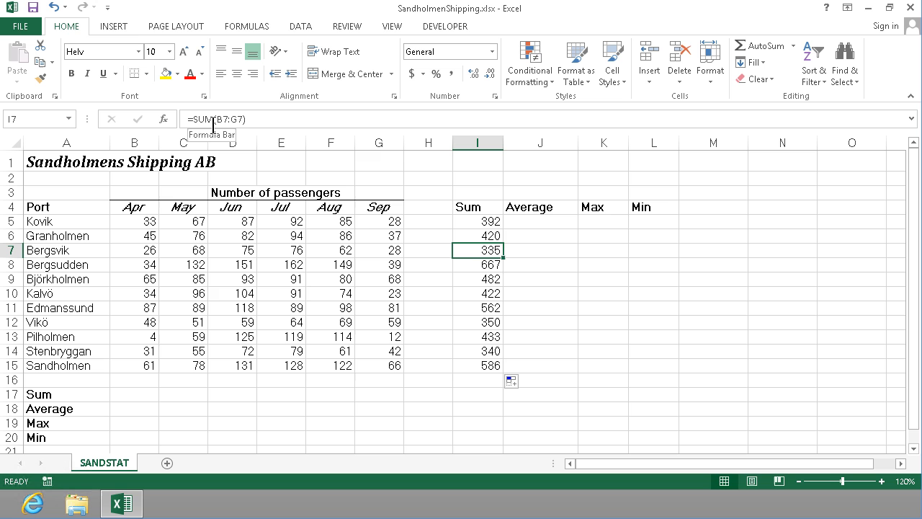
{"action": "mouse_move", "coordinate": [479, 250]}
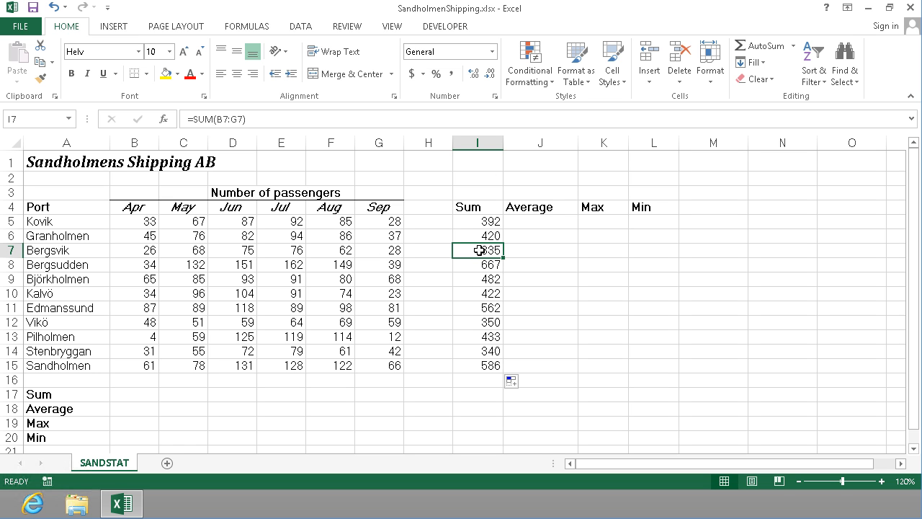
{"action": "mouse_move", "coordinate": [462, 366]}
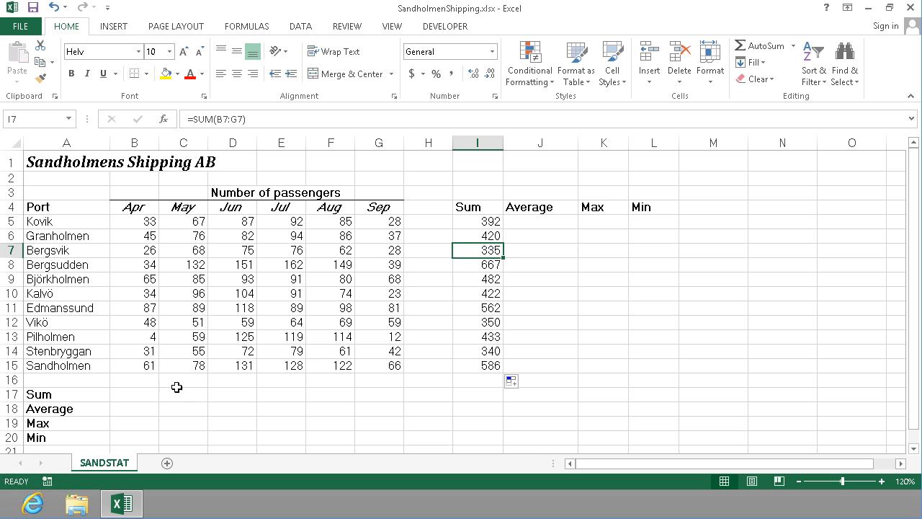
{"action": "left_click", "coordinate": [134, 221]}
{"action": "type", "text": "0"}
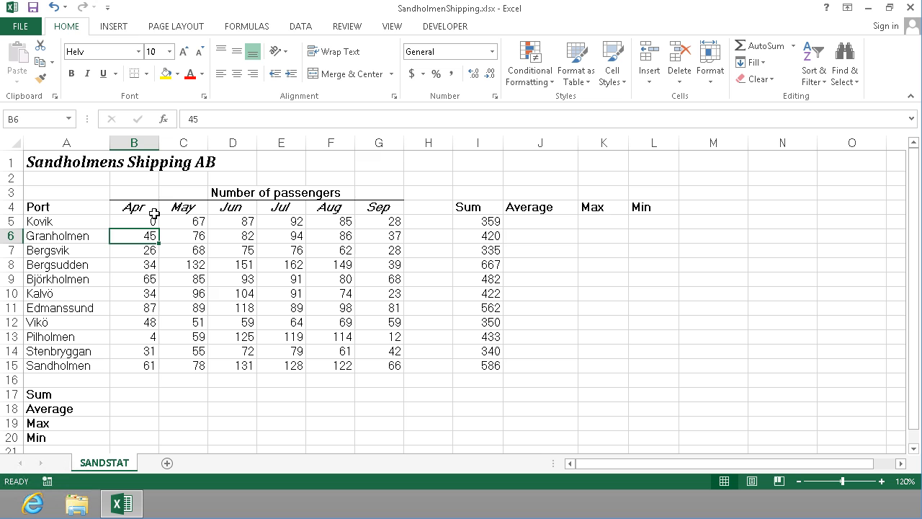
{"action": "left_click", "coordinate": [134, 221]}
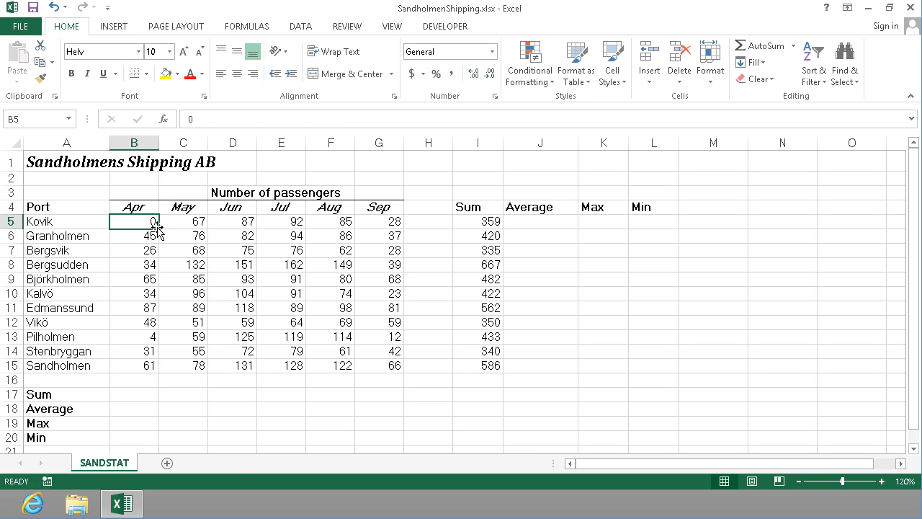
{"action": "left_click_drag", "start_coordinate": [134, 221], "coordinate": [400, 221]}
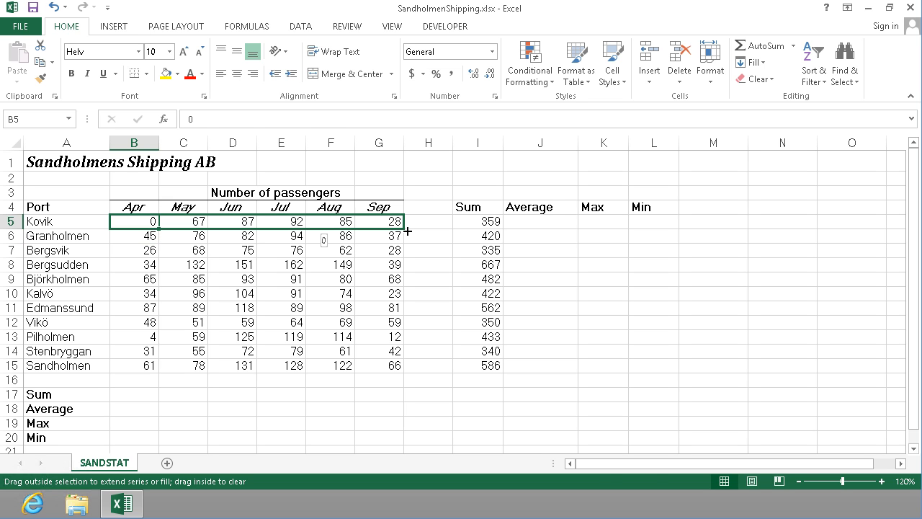
{"action": "left_click_drag", "start_coordinate": [134, 221], "coordinate": [403, 221]}
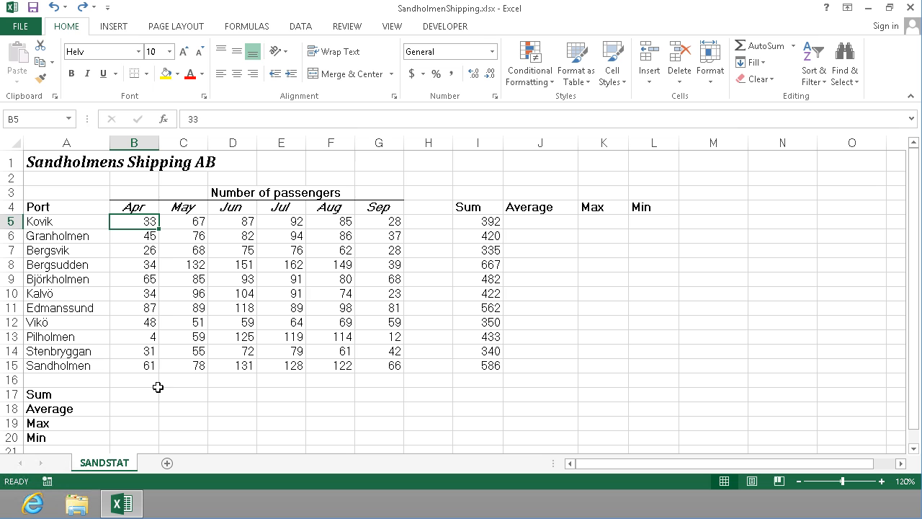
- AutoSum the monthly totals for April–September: 468, 856, 1097, 1085, 1000, 483
{"action": "left_click", "coordinate": [134, 394]}
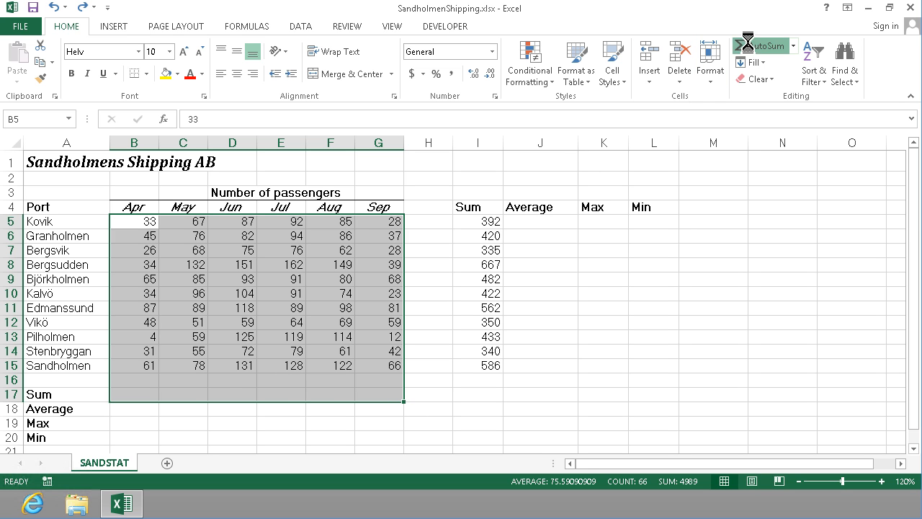
{"action": "left_click", "coordinate": [761, 45]}
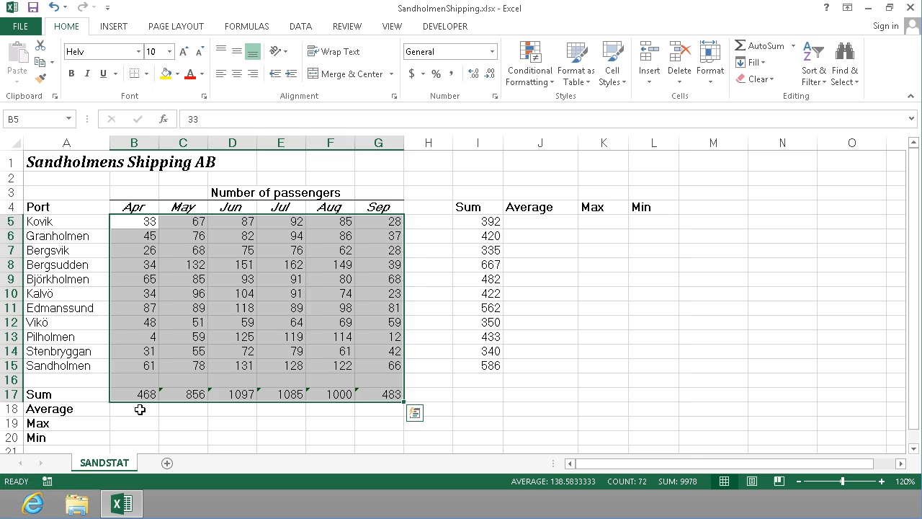
{"action": "left_click", "coordinate": [134, 409]}
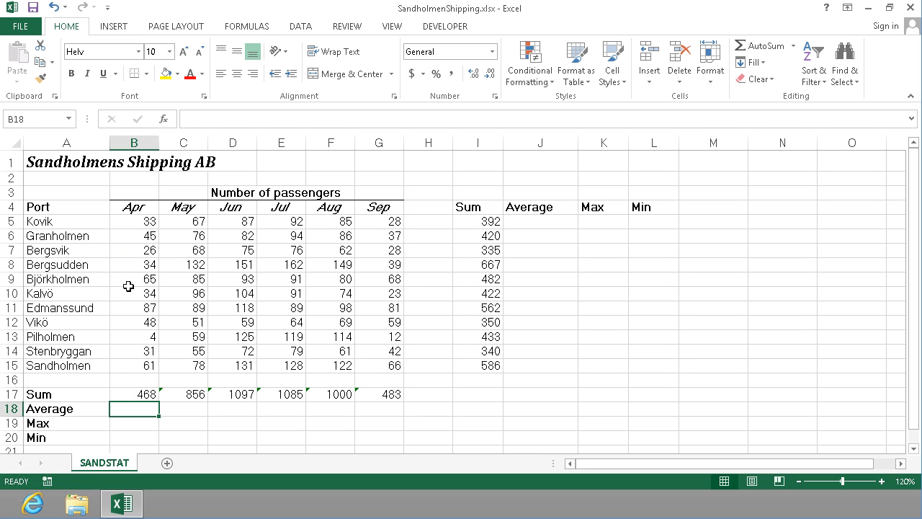
- Enter =AVERAGE(B5:G5) for Kovik, trim to two decimals, and fill down to Stenbryggan
{"action": "left_click", "coordinate": [540, 221]}
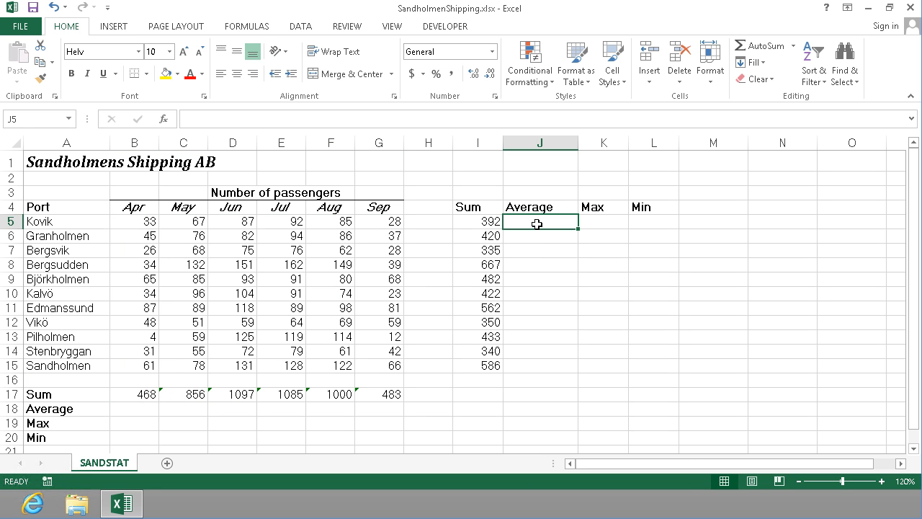
{"action": "type", "text": "=av"}
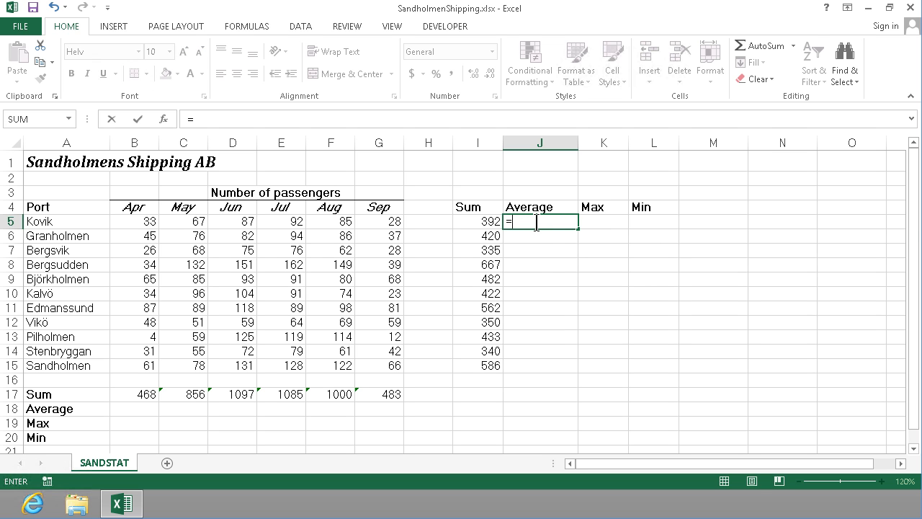
{"action": "type", "text": "=av"}
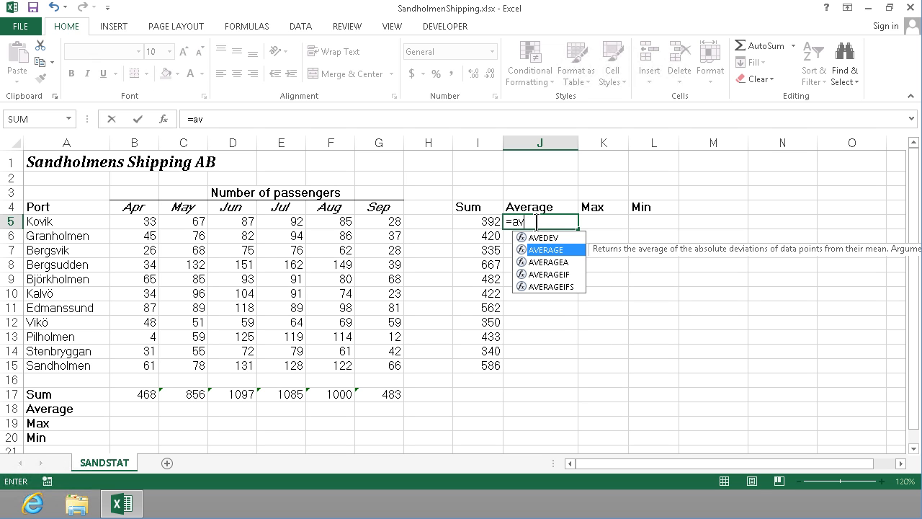
{"action": "mouse_move", "coordinate": [546, 248]}
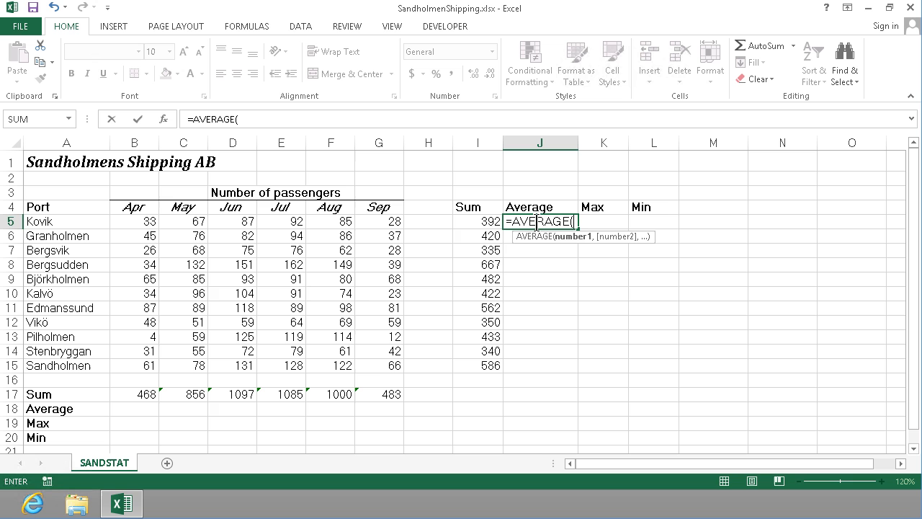
{"action": "mouse_move", "coordinate": [536, 227]}
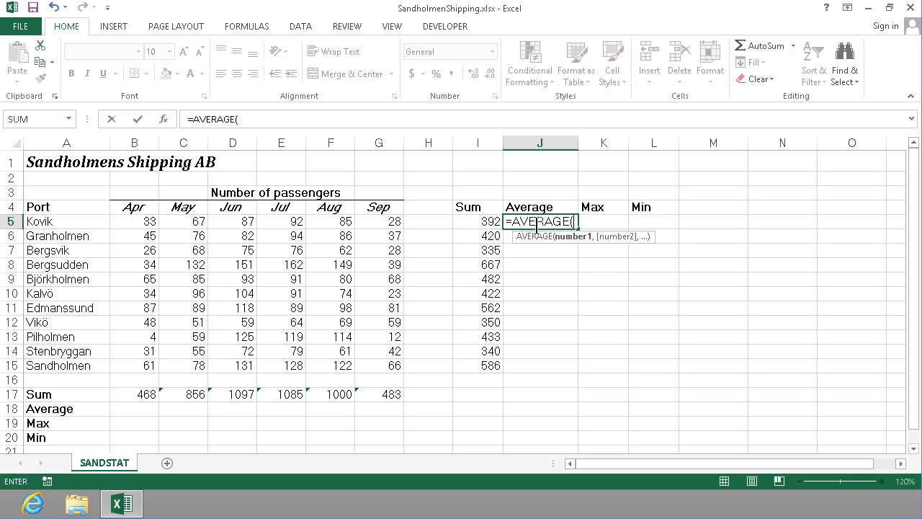
{"action": "mouse_move", "coordinate": [190, 242]}
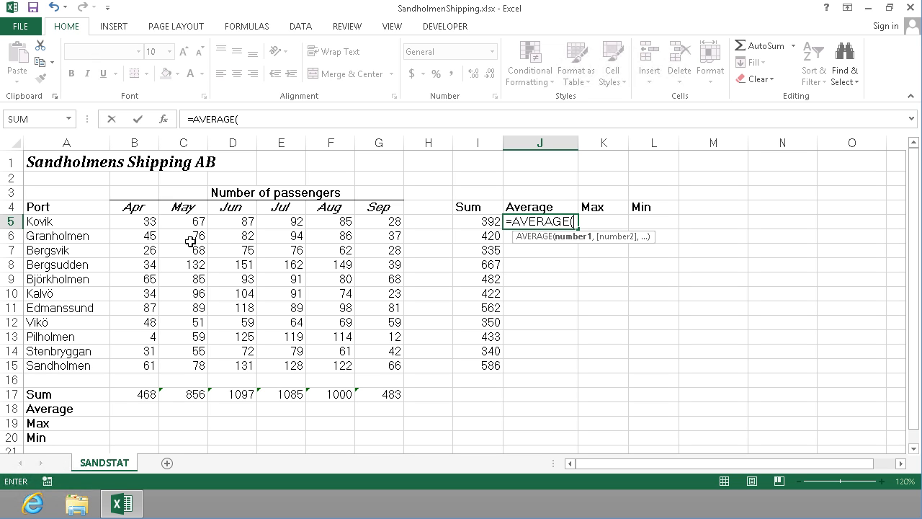
{"action": "mouse_move", "coordinate": [396, 221]}
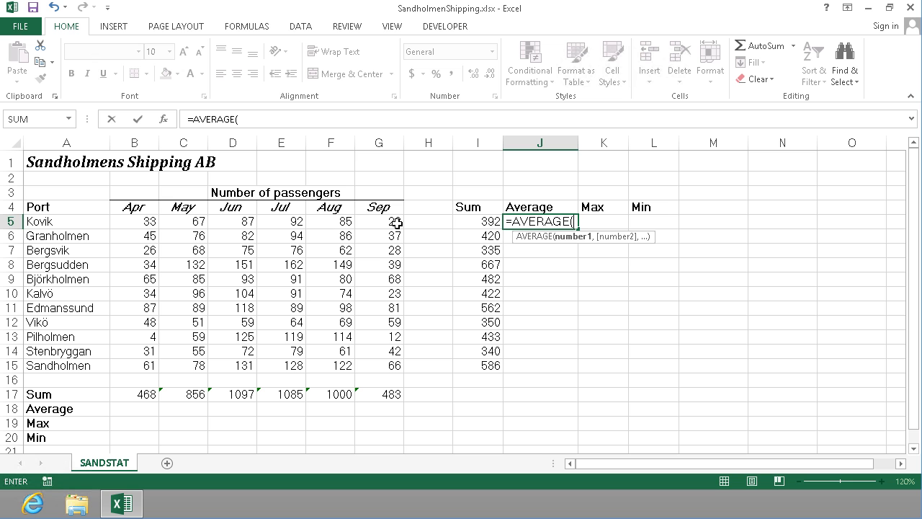
{"action": "mouse_move", "coordinate": [163, 227]}
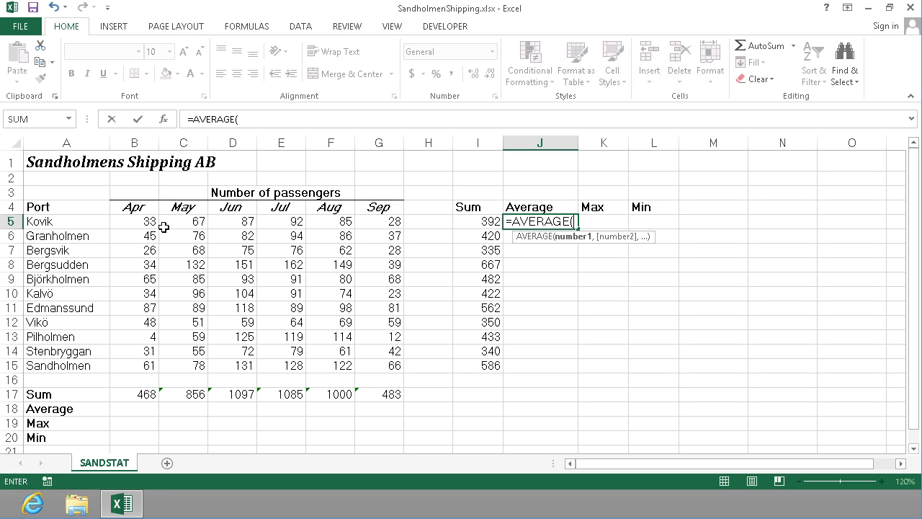
{"action": "mouse_move", "coordinate": [389, 224]}
{"action": "type", "text": "b5:g"}
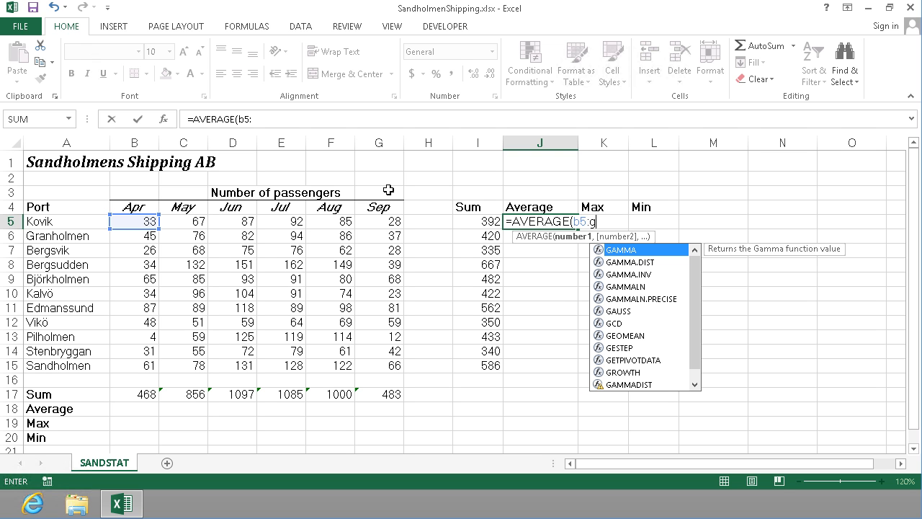
{"action": "type", "text": "5)"}
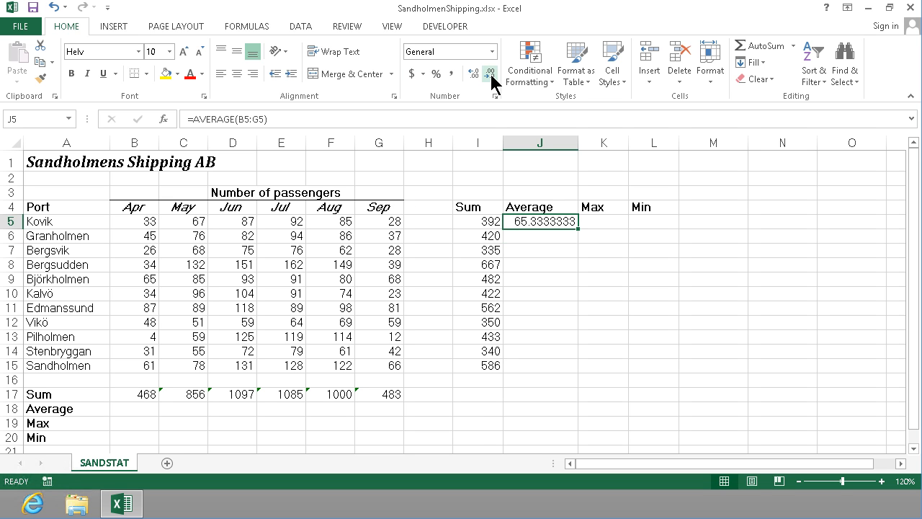
{"action": "left_click", "coordinate": [490, 73]}
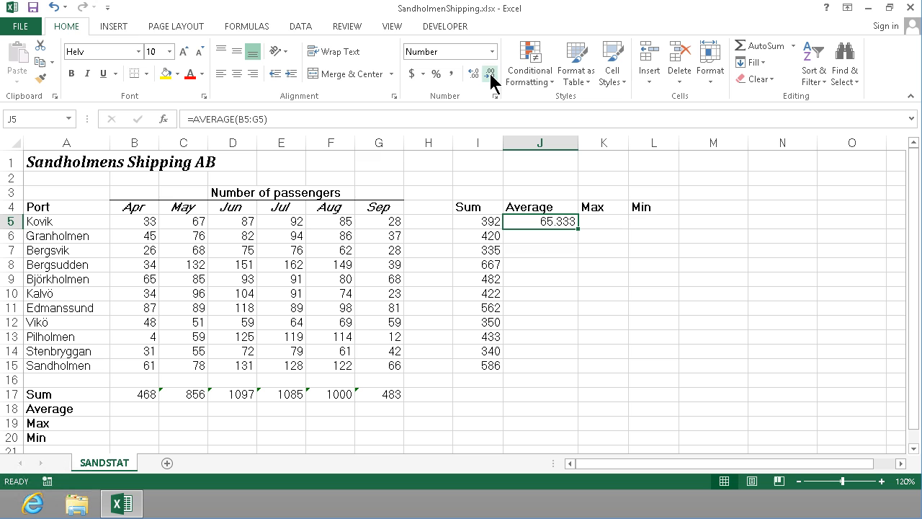
{"action": "left_click", "coordinate": [490, 72]}
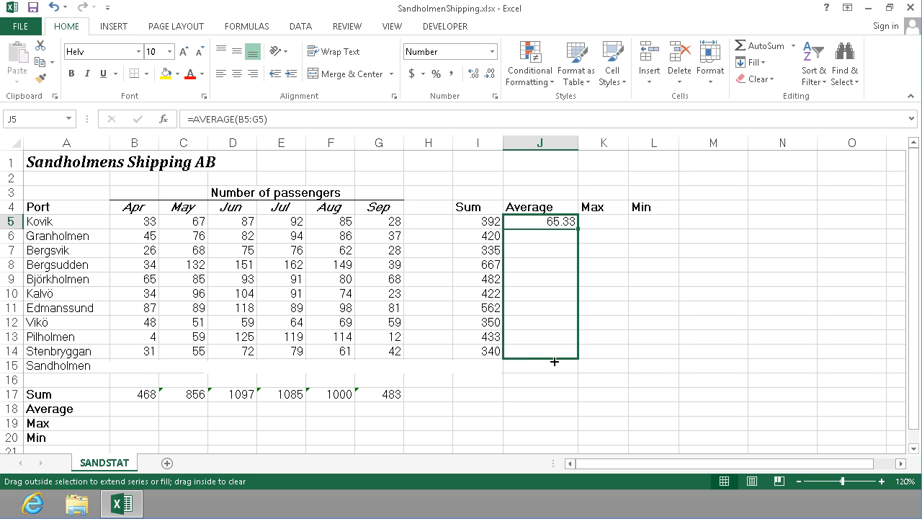
{"action": "left_click_drag", "start_coordinate": [555, 224], "coordinate": [555, 357]}
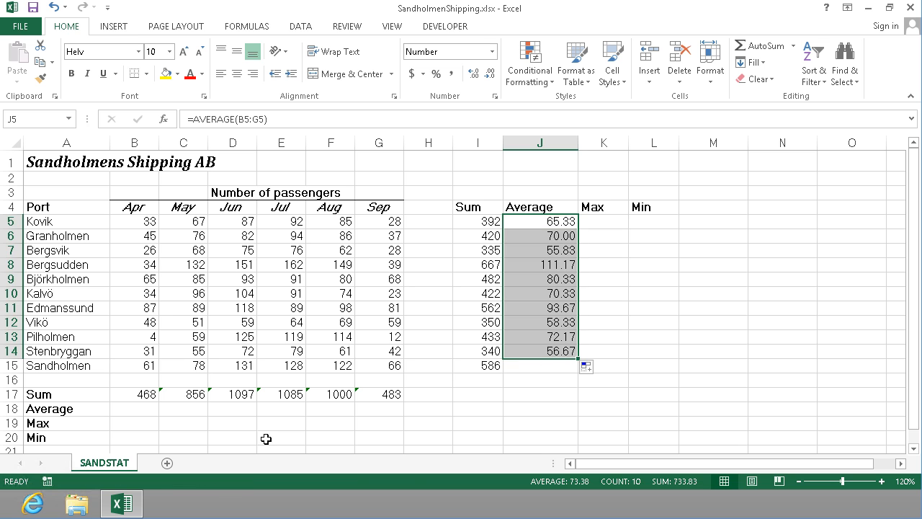
{"action": "left_click", "coordinate": [134, 408]}
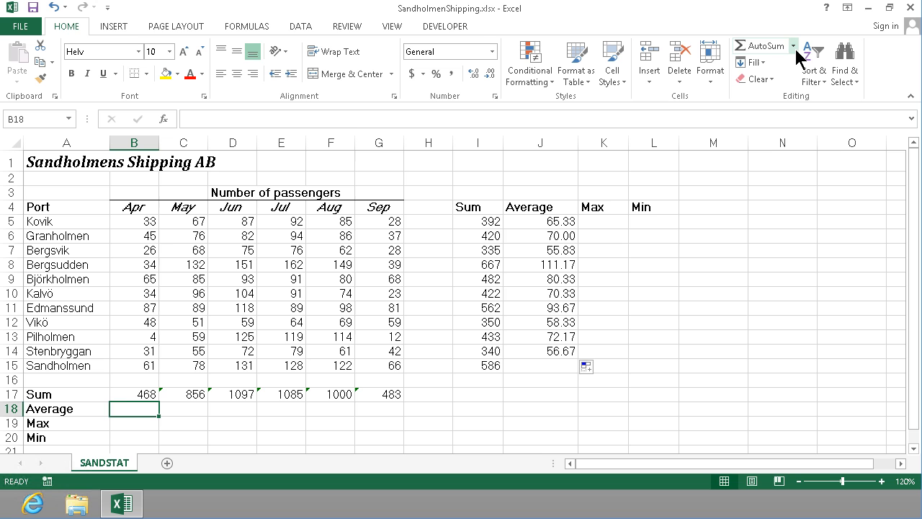
- Average April in B18 via AutoSum and fill across to September (42.55 to 43.91)
{"action": "left_click", "coordinate": [792, 46]}
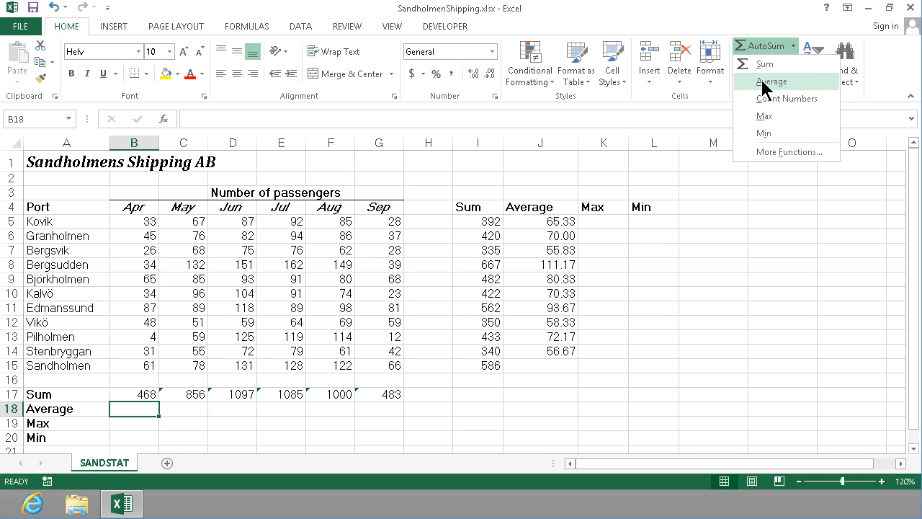
{"action": "left_click", "coordinate": [773, 80]}
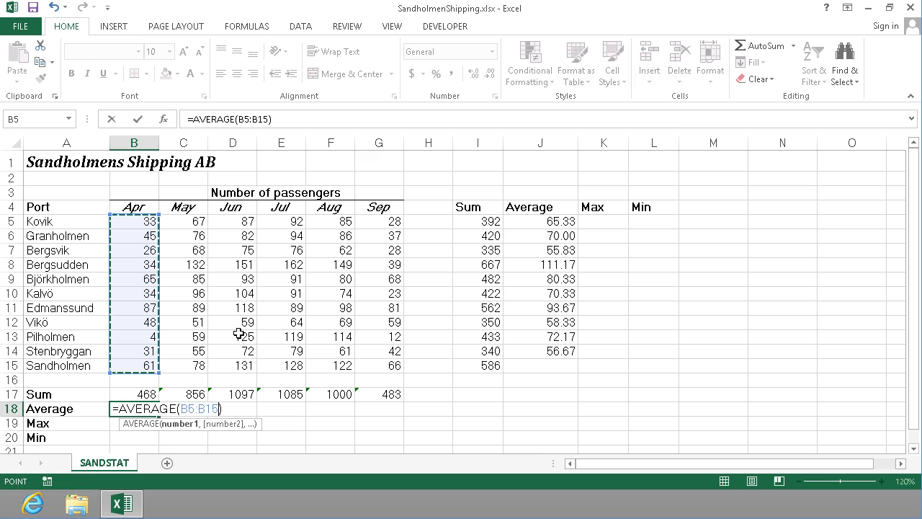
{"action": "key", "text": "enter"}
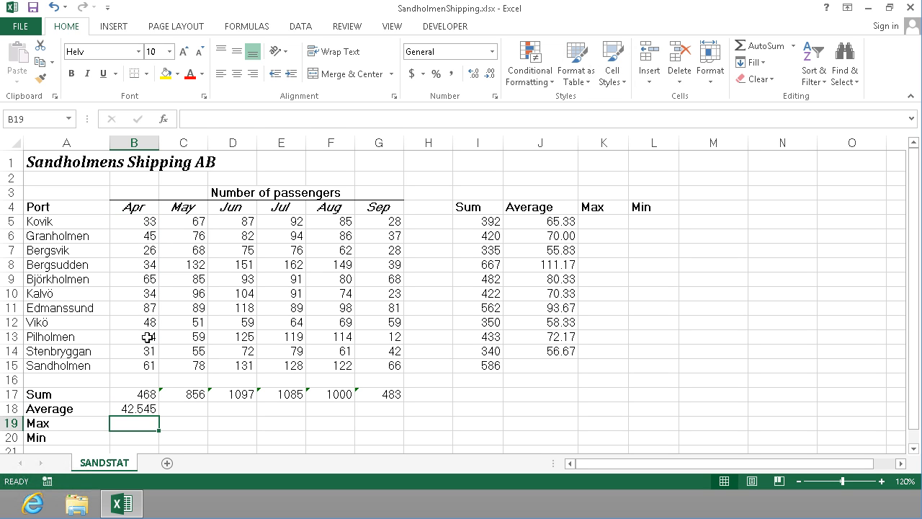
{"action": "left_click", "coordinate": [134, 408]}
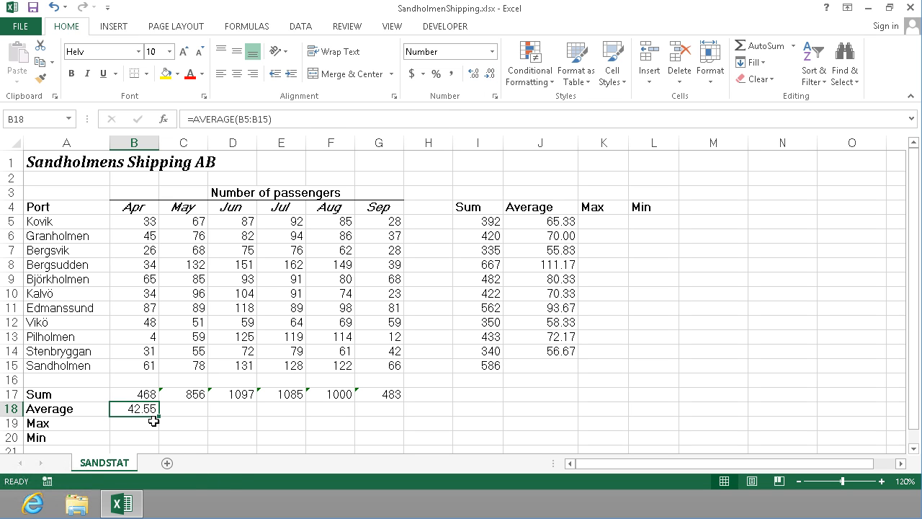
{"action": "left_click_drag", "start_coordinate": [152, 417], "coordinate": [419, 423]}
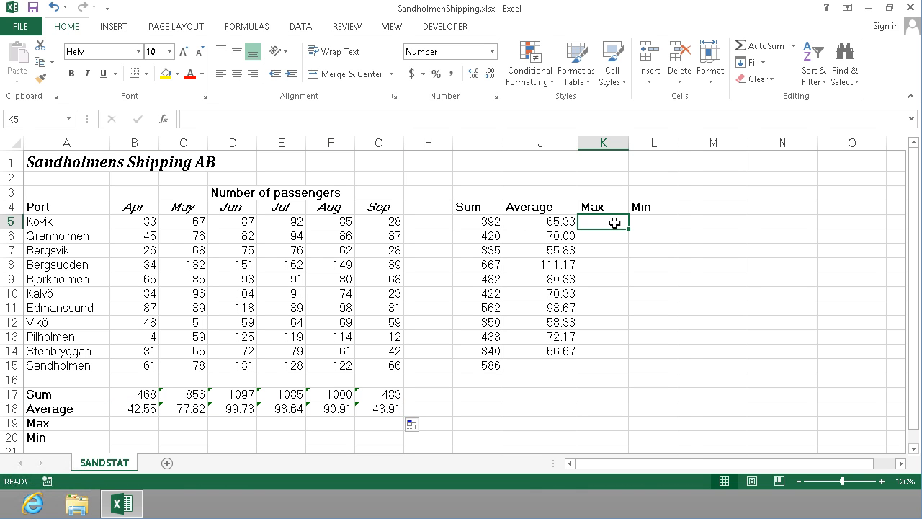
- Insert MAX(B5:G5) for Kovik via Insert Function and fill down to Sandholmen (131)
{"action": "left_click", "coordinate": [164, 119]}
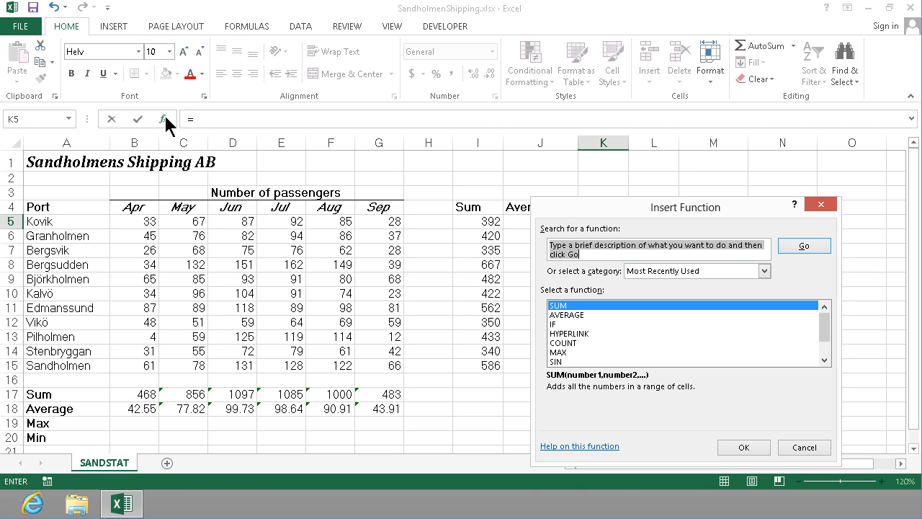
{"action": "type", "text": "max"}
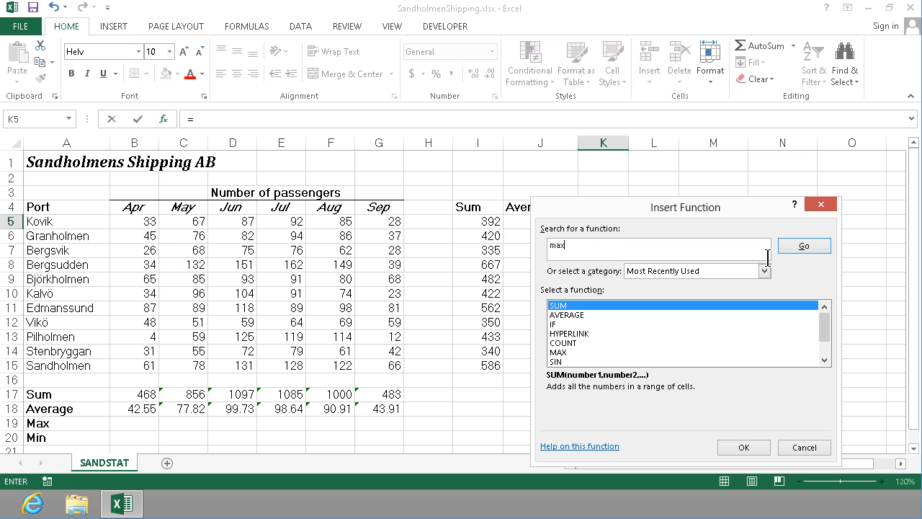
{"action": "left_click", "coordinate": [804, 245]}
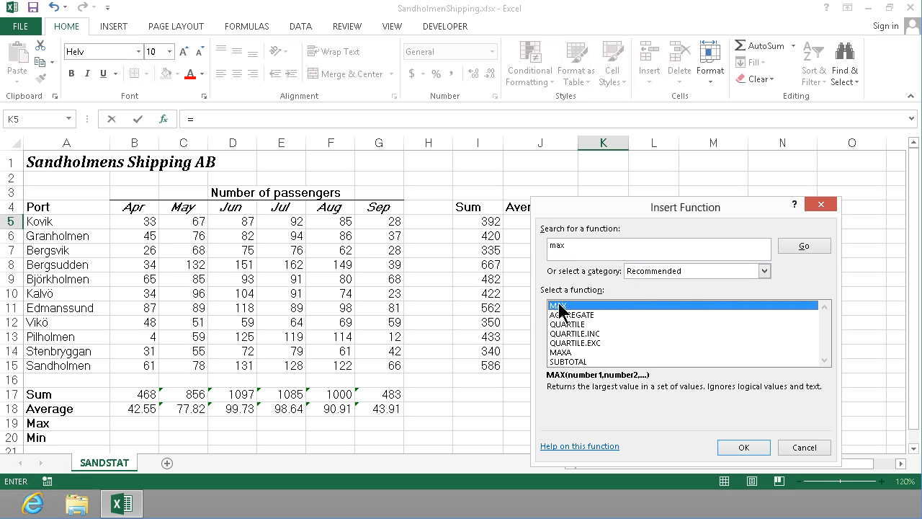
{"action": "left_click", "coordinate": [744, 447]}
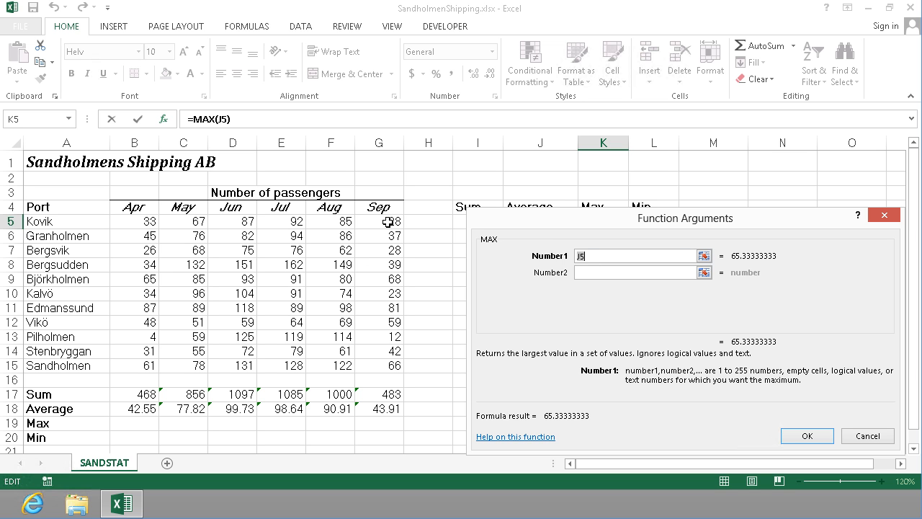
{"action": "left_click_drag", "start_coordinate": [134, 221], "coordinate": [378, 235]}
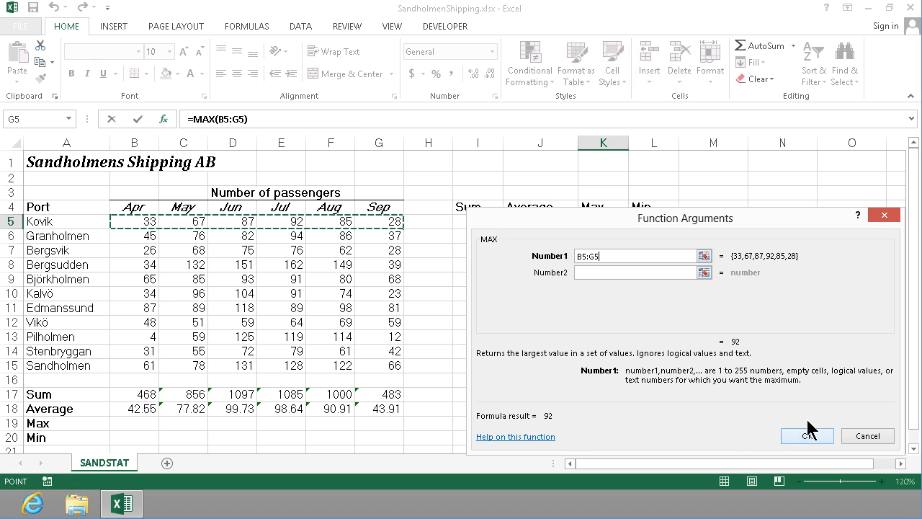
{"action": "left_click", "coordinate": [807, 435]}
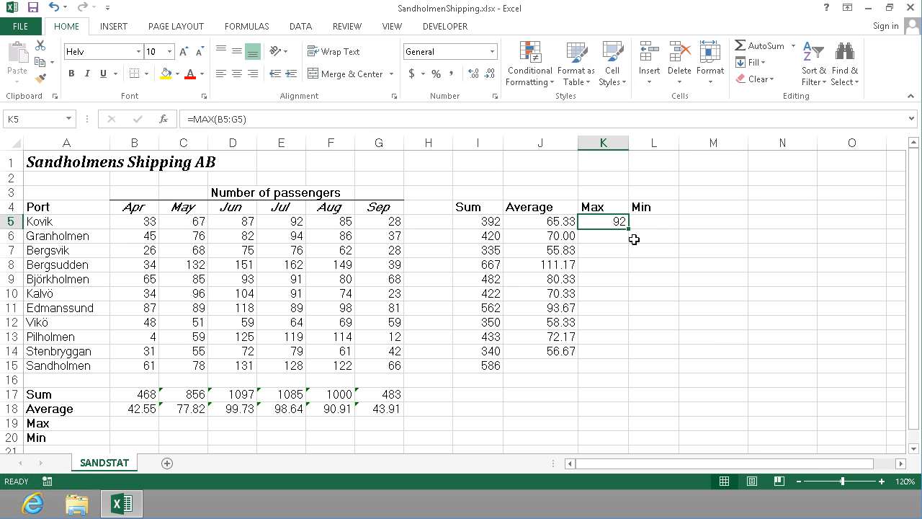
{"action": "left_click_drag", "start_coordinate": [621, 223], "coordinate": [619, 364]}
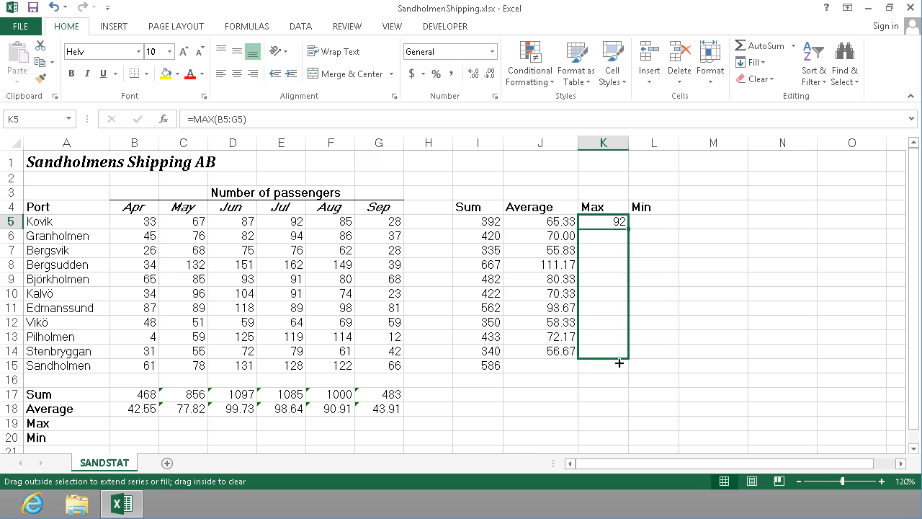
{"action": "left_click_drag", "start_coordinate": [619, 220], "coordinate": [618, 366]}
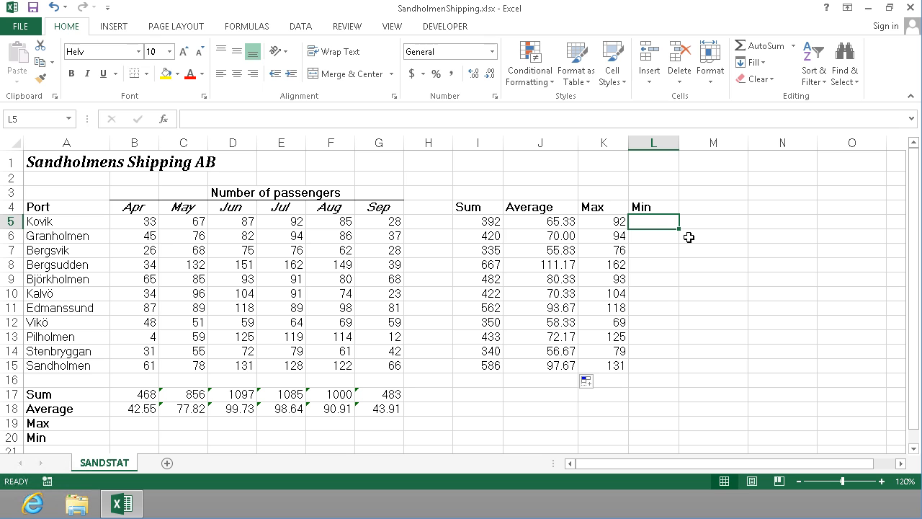
- Enter =MIN(B5:G5) in L5 and fill it down to Sandholmen (61)
{"action": "type", "text": "=min("}
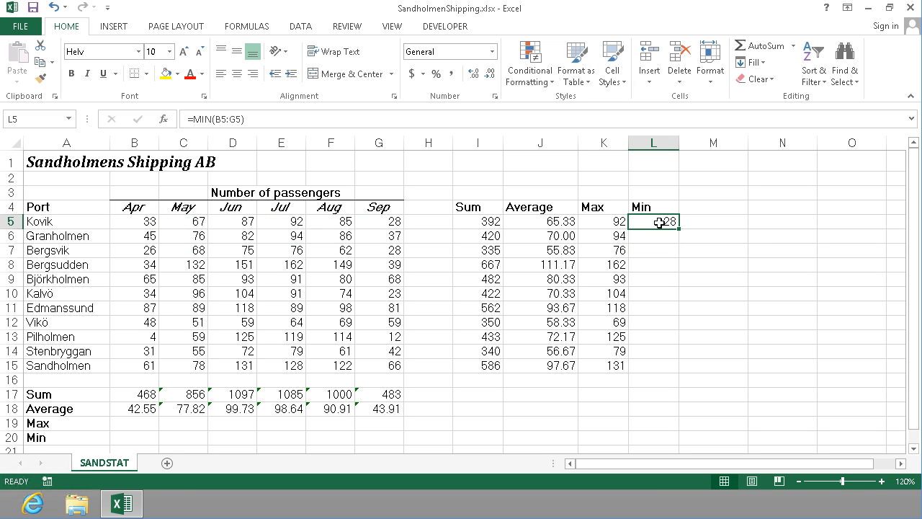
{"action": "left_click_drag", "start_coordinate": [653, 222], "coordinate": [654, 365]}
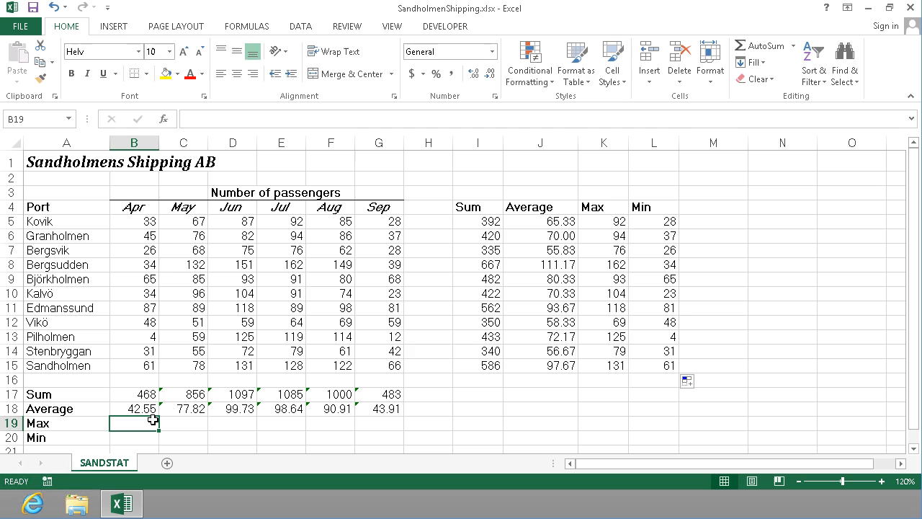
- Enter =MAX(B5:B15) in B19 and fill it across to September
{"action": "type", "text": "=max"}
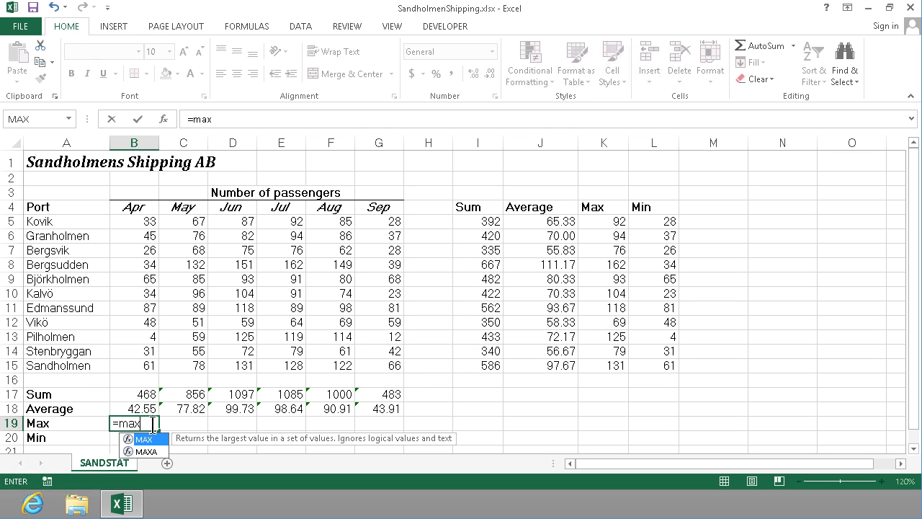
{"action": "type", "text": "("}
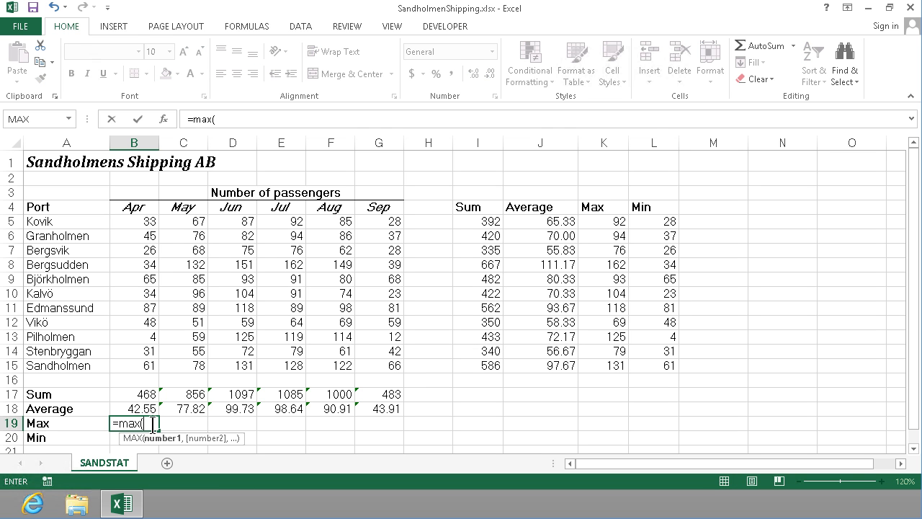
{"action": "left_click_drag", "start_coordinate": [134, 221], "coordinate": [134, 365]}
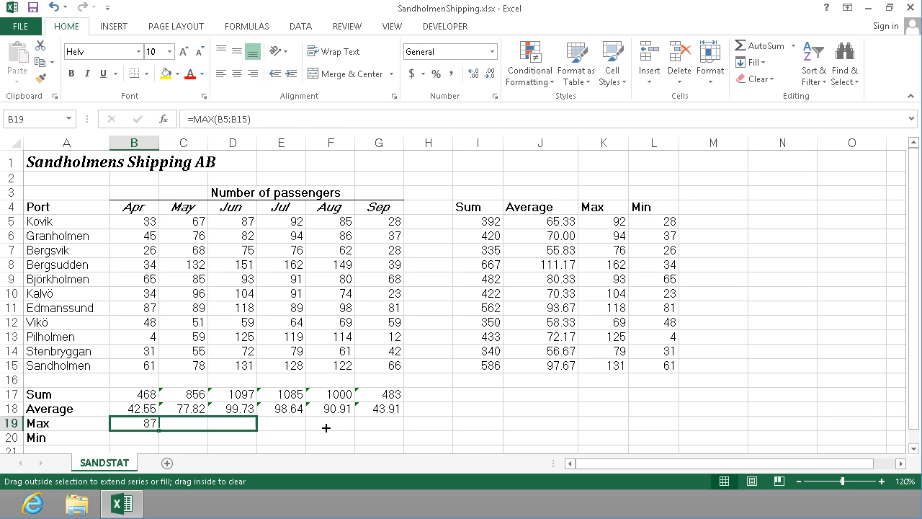
{"action": "left_click_drag", "start_coordinate": [134, 423], "coordinate": [400, 423]}
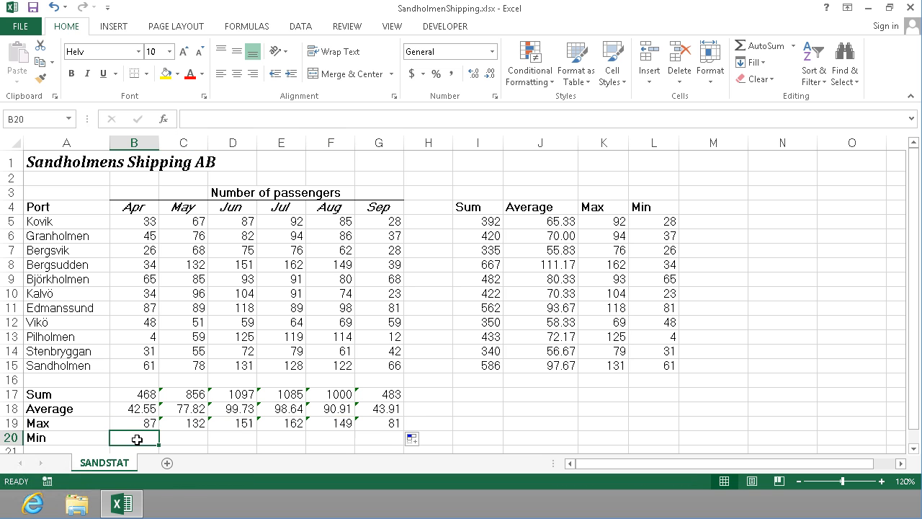
- Enter =MIN(B5:B15) in B20 for April's lowest count
{"action": "type", "text": "=min"}
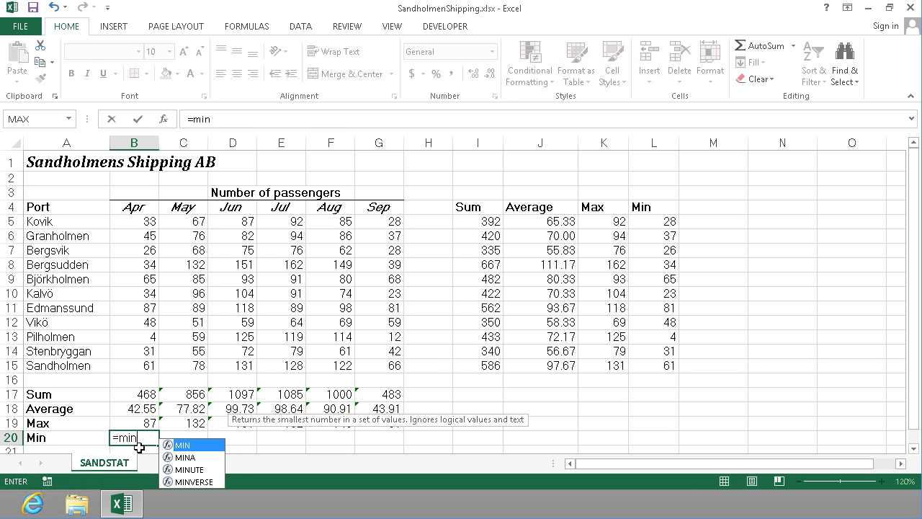
{"action": "type", "text": "("}
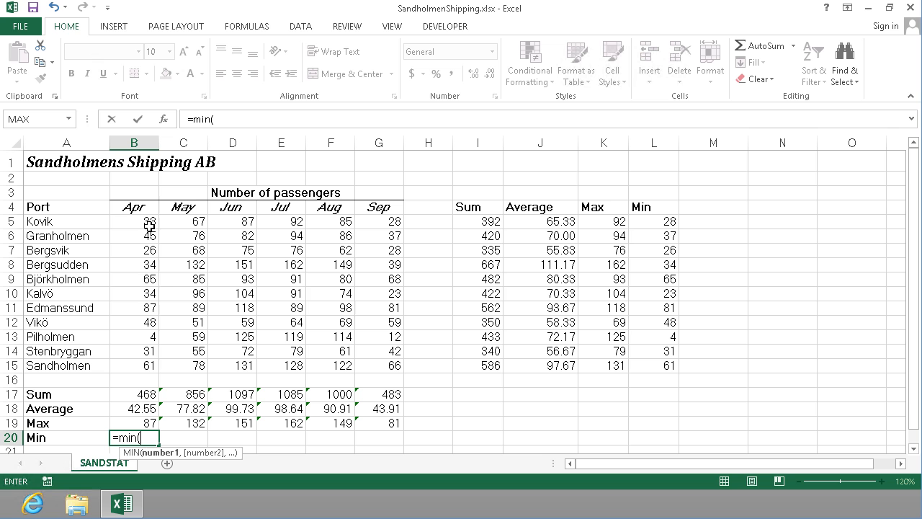
{"action": "left_click_drag", "start_coordinate": [134, 222], "coordinate": [134, 365]}
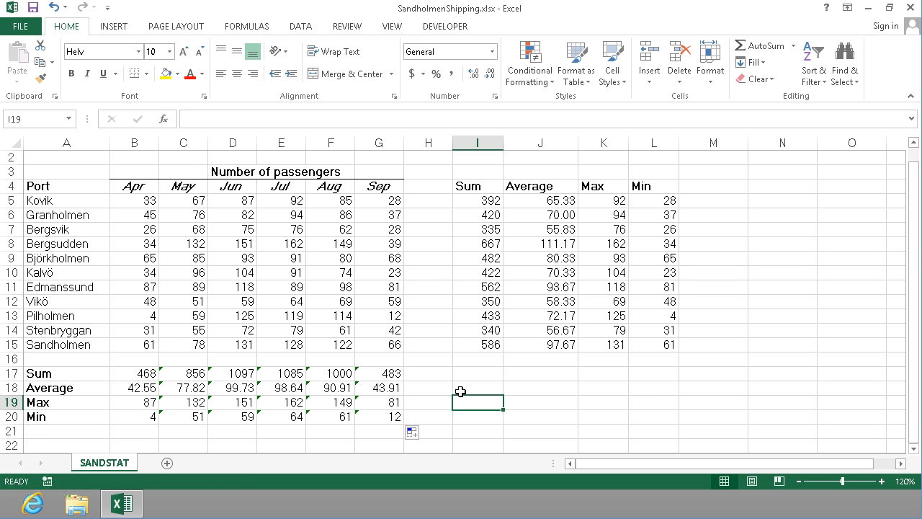
{"action": "mouse_move", "coordinate": [916, 206]}
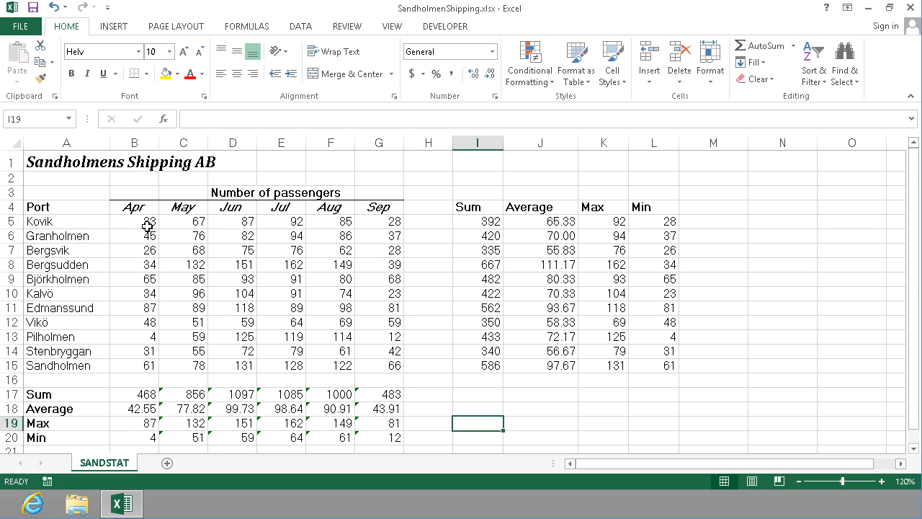
{"action": "mouse_move", "coordinate": [216, 224]}
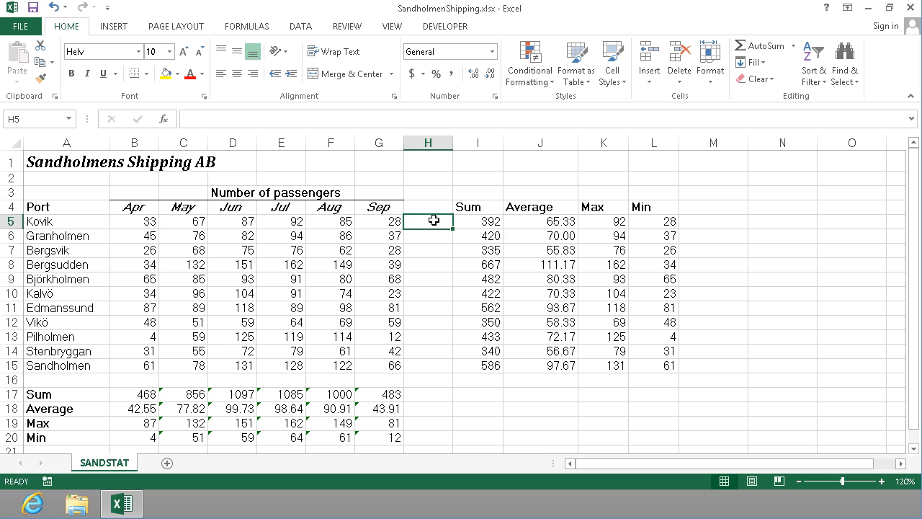
- Insert a line sparkline in H5 from B5:G5 and fill it down to Sandholmen
{"action": "left_click", "coordinate": [113, 26]}
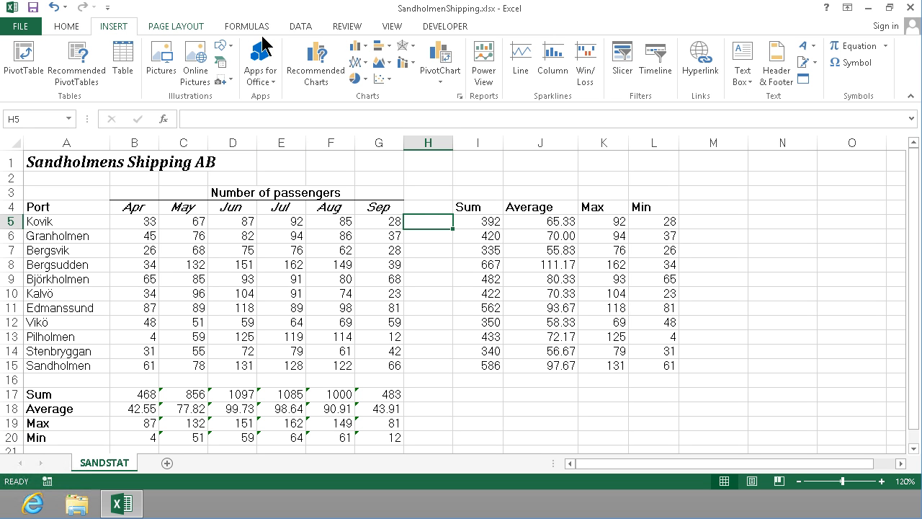
{"action": "mouse_move", "coordinate": [520, 57]}
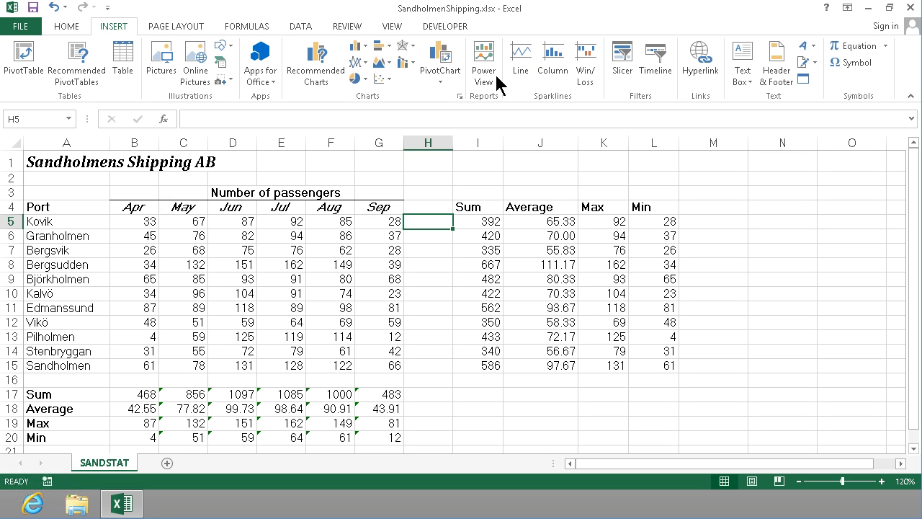
{"action": "mouse_move", "coordinate": [533, 69]}
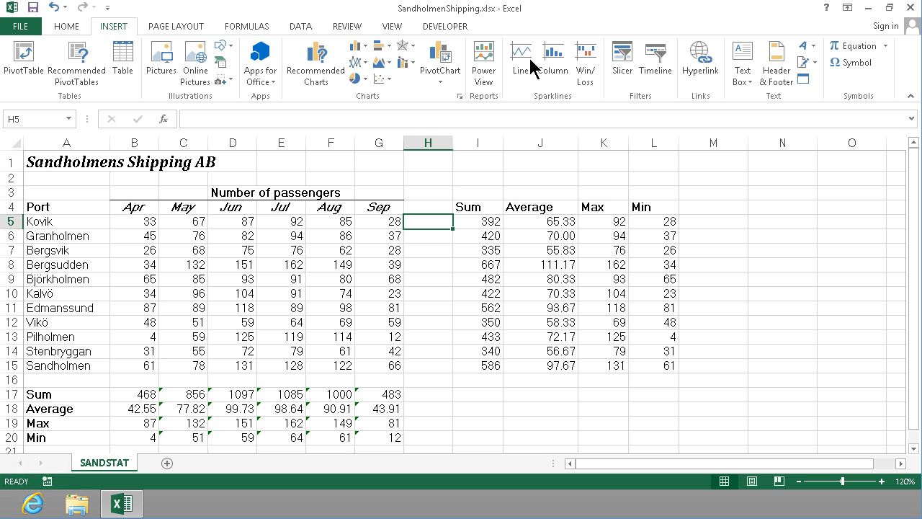
{"action": "left_click", "coordinate": [519, 58]}
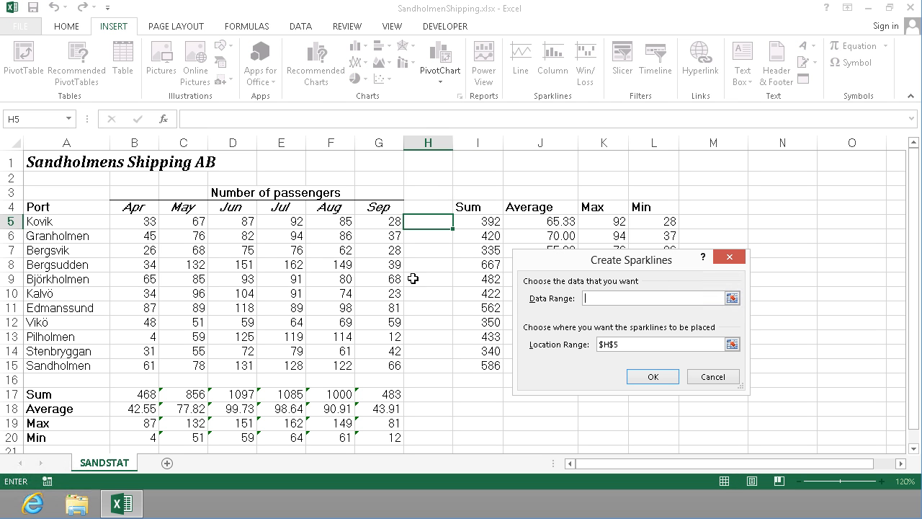
{"action": "left_click_drag", "start_coordinate": [133, 221], "coordinate": [379, 221]}
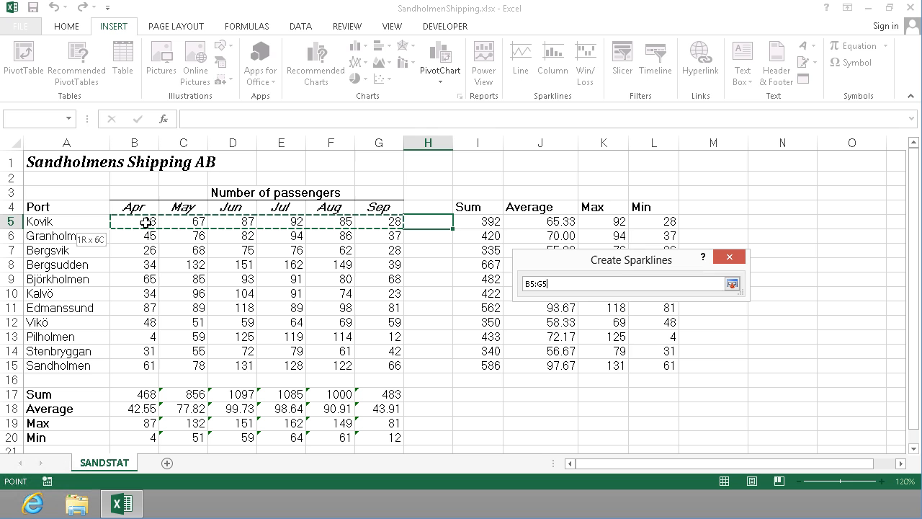
{"action": "left_click", "coordinate": [732, 283]}
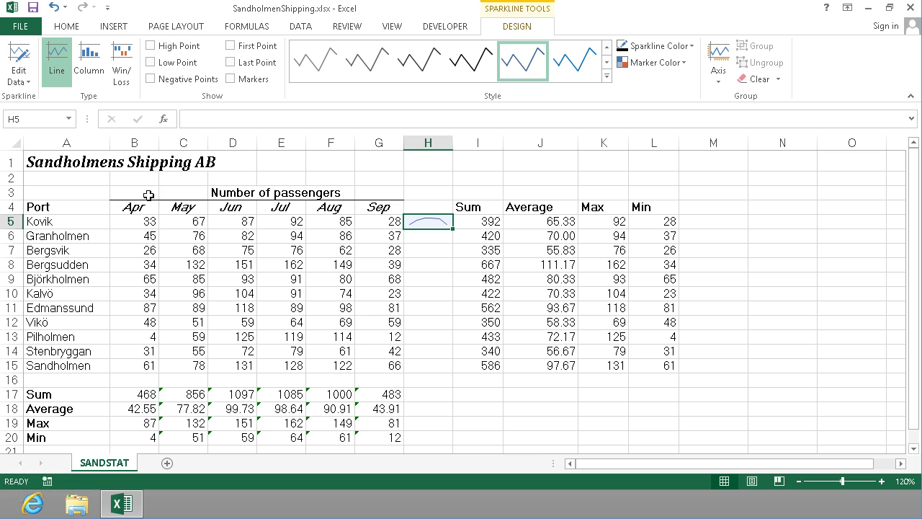
{"action": "mouse_move", "coordinate": [404, 251]}
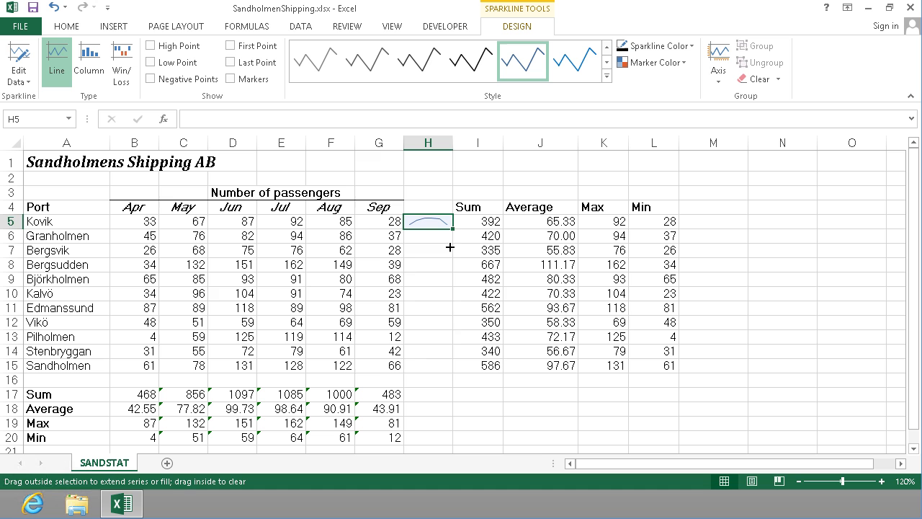
{"action": "left_click_drag", "start_coordinate": [449, 222], "coordinate": [440, 372]}
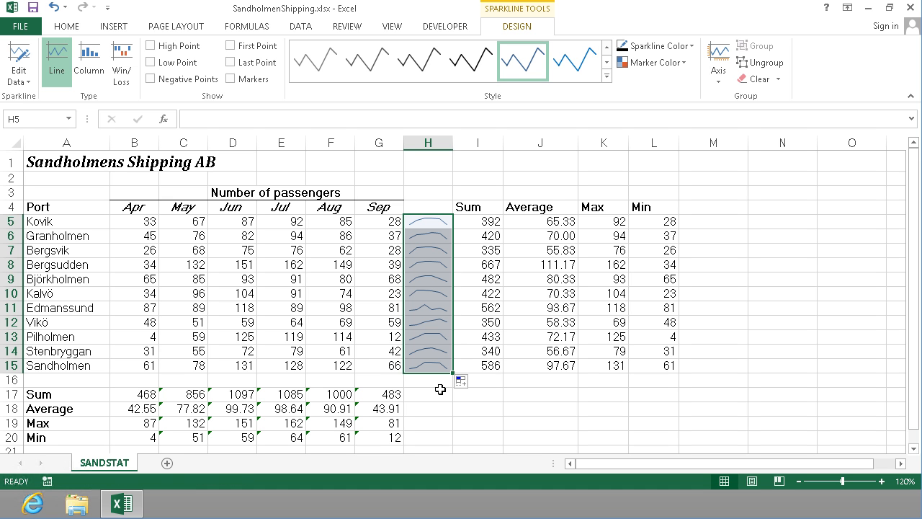
{"action": "mouse_move", "coordinate": [435, 308]}
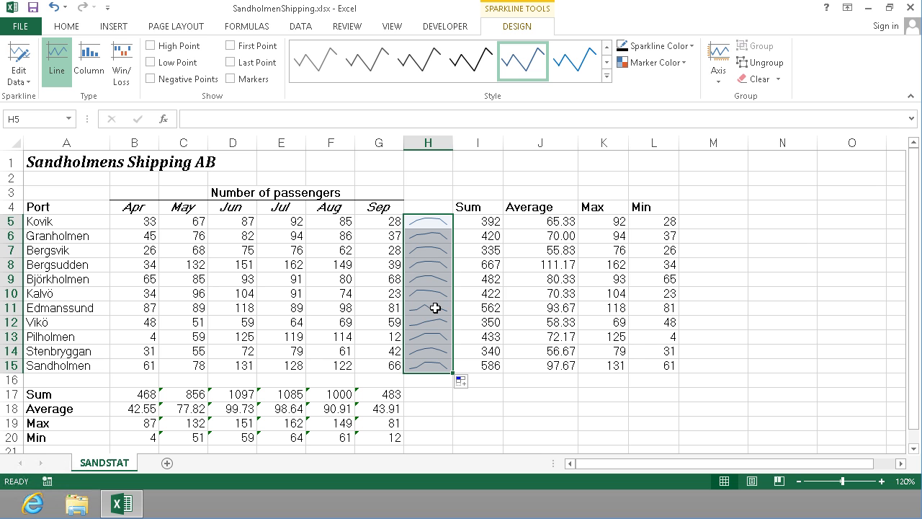
{"action": "mouse_move", "coordinate": [435, 312]}
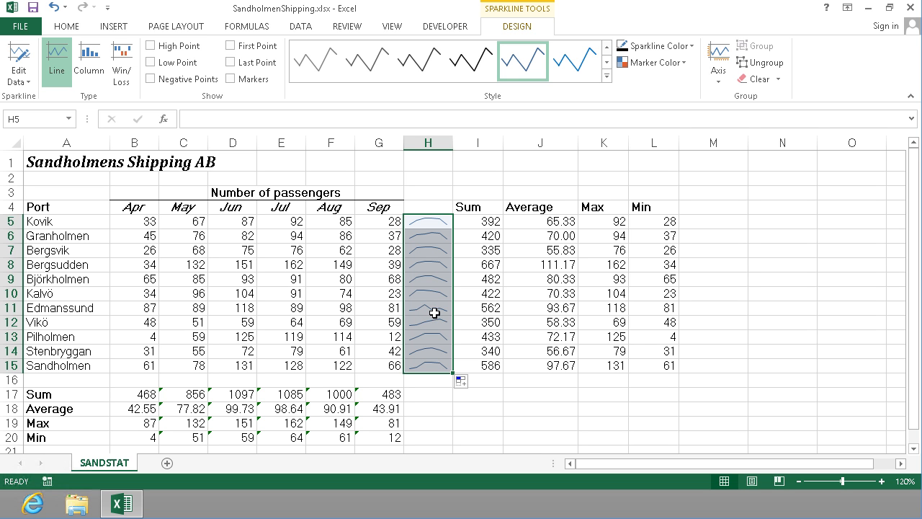
{"action": "left_click", "coordinate": [427, 394]}
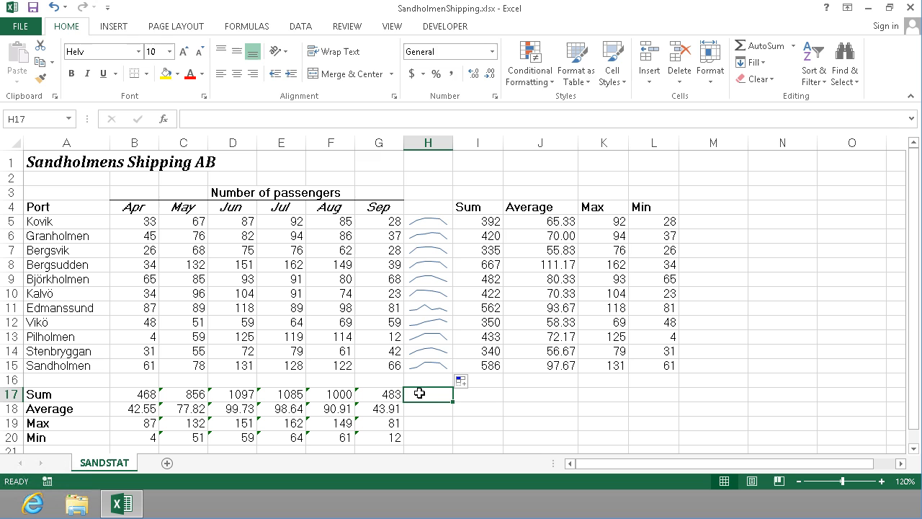
{"action": "left_click", "coordinate": [427, 221]}
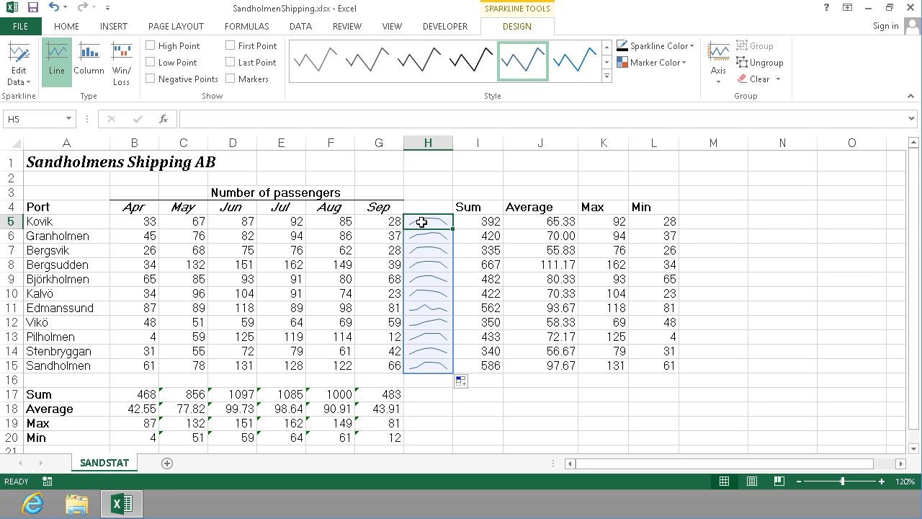